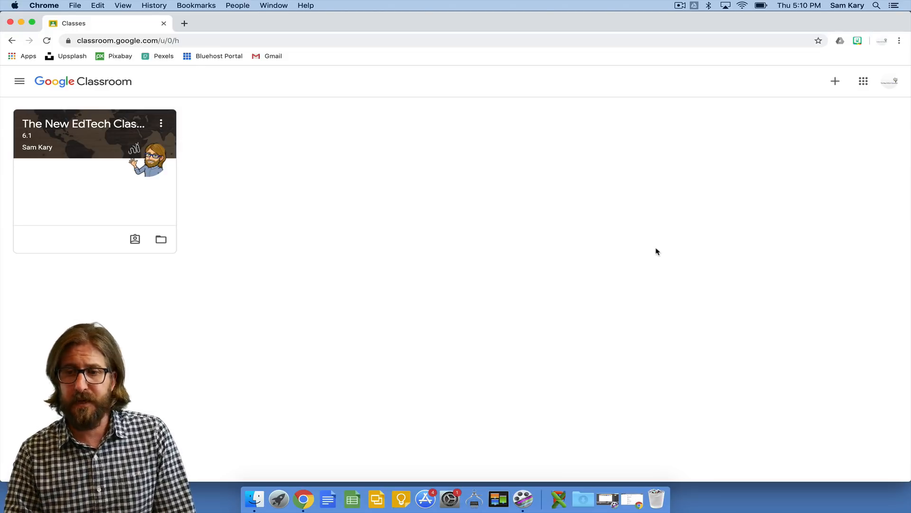
{"action": "mouse_move", "coordinate": [837, 106]}
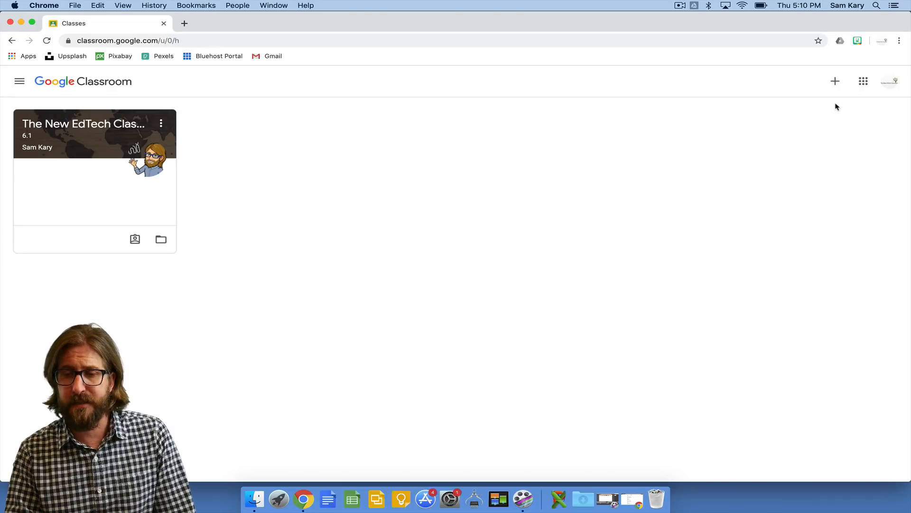
- Create a new class named 'The New EdTech Class Tutorial' from the + menu
{"action": "left_click", "coordinate": [835, 81]}
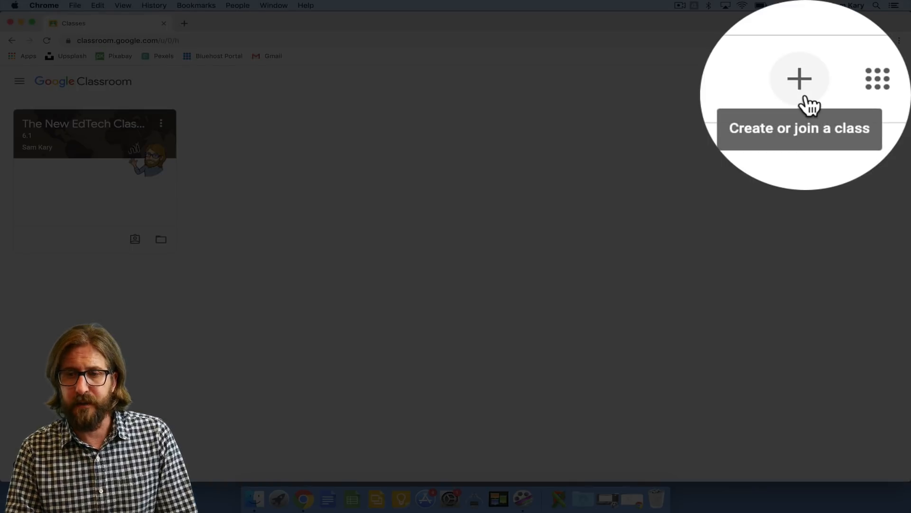
{"action": "left_click", "coordinate": [835, 80]}
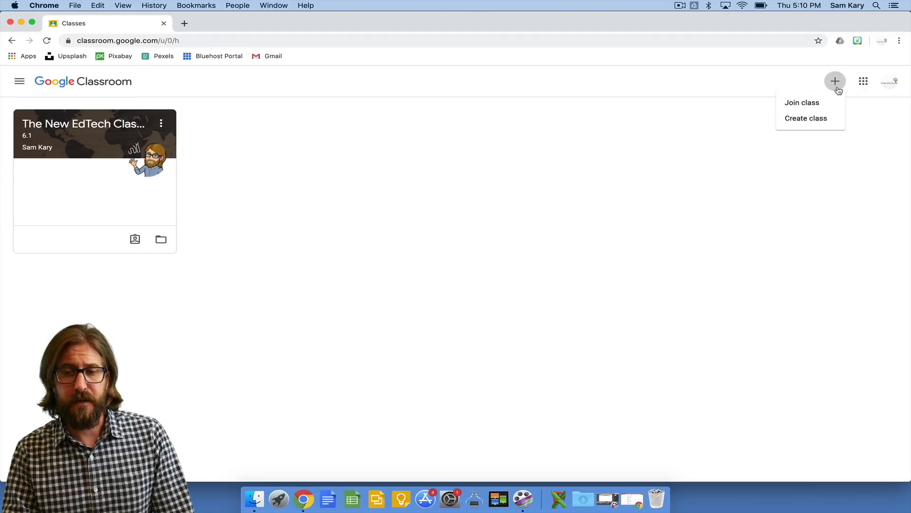
{"action": "mouse_move", "coordinate": [807, 118]}
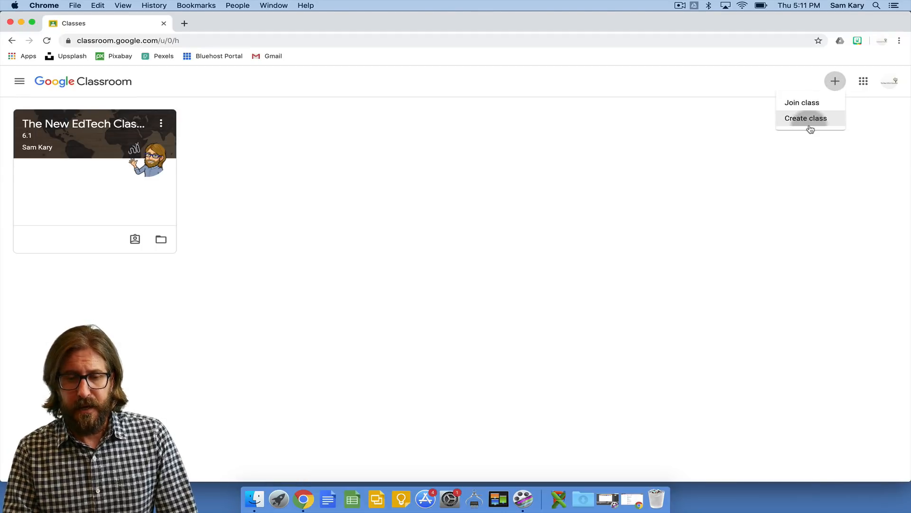
{"action": "left_click", "coordinate": [805, 118]}
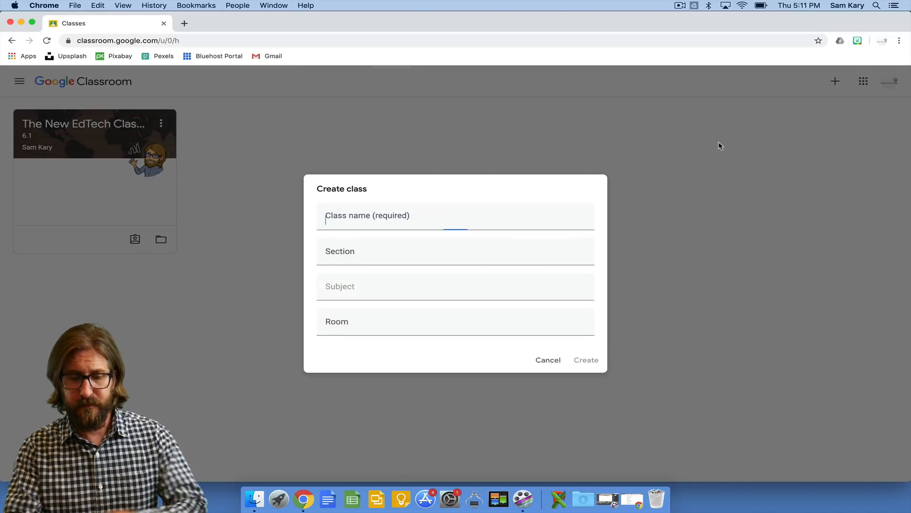
{"action": "type", "text": "The New EdTech C"}
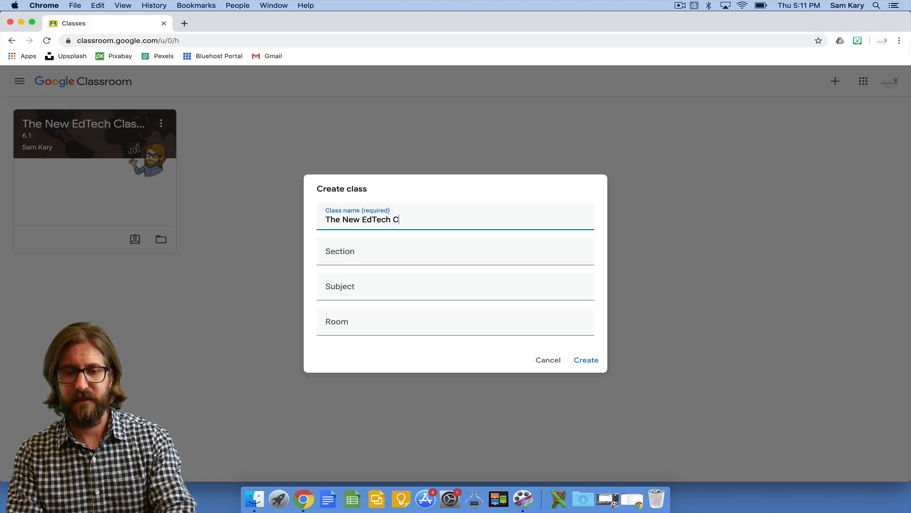
{"action": "left_click", "coordinate": [586, 360]}
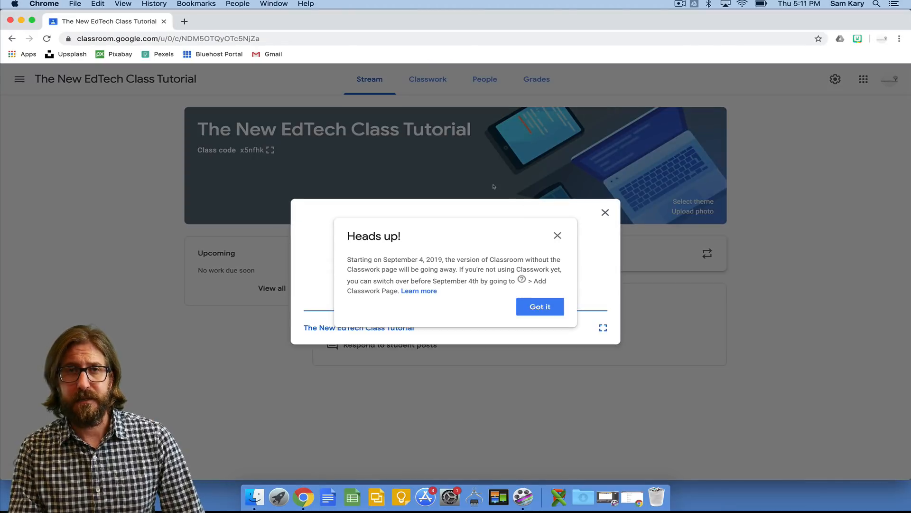
- Dismiss the notices and upload a world-map photo from Downloads as the class banner
{"action": "left_click", "coordinate": [539, 306]}
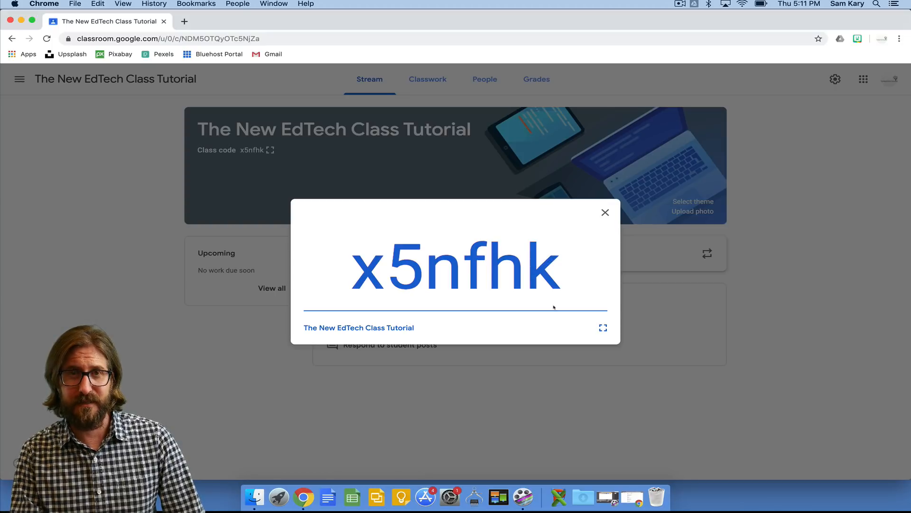
{"action": "left_click", "coordinate": [605, 212]}
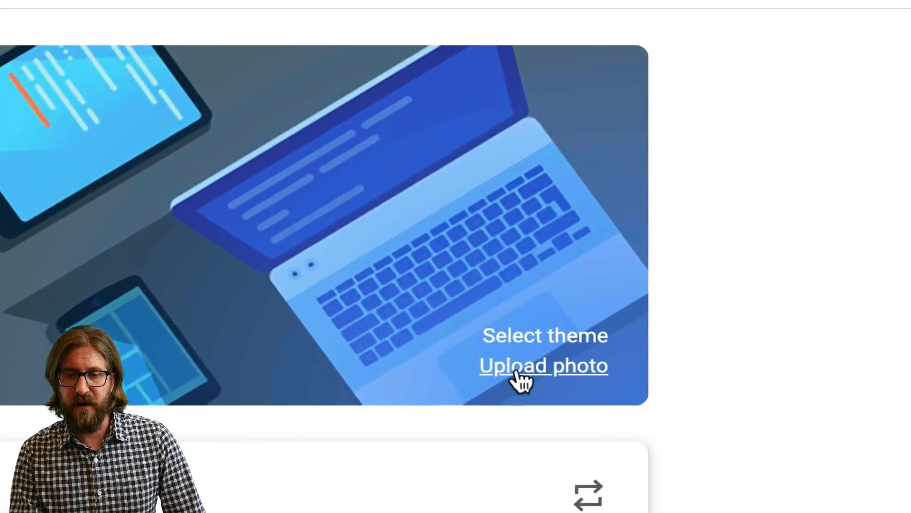
{"action": "left_click", "coordinate": [544, 365]}
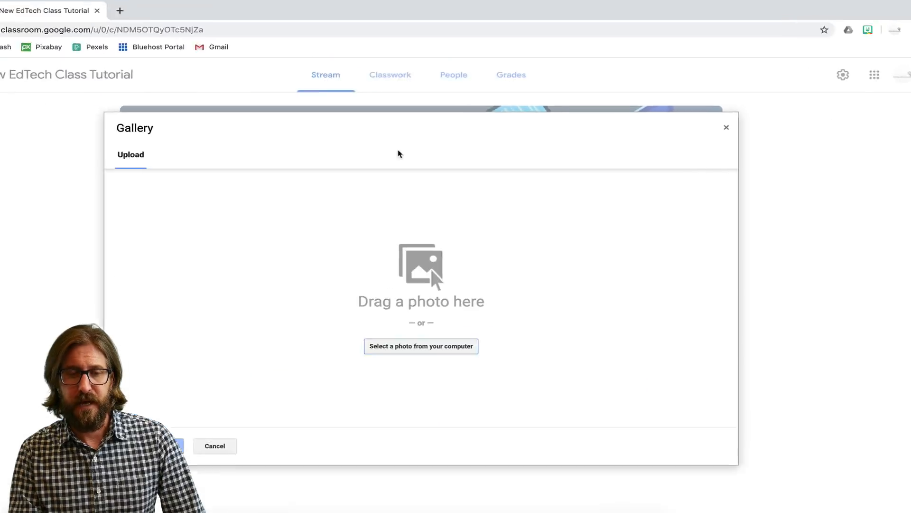
{"action": "left_click", "coordinate": [421, 346]}
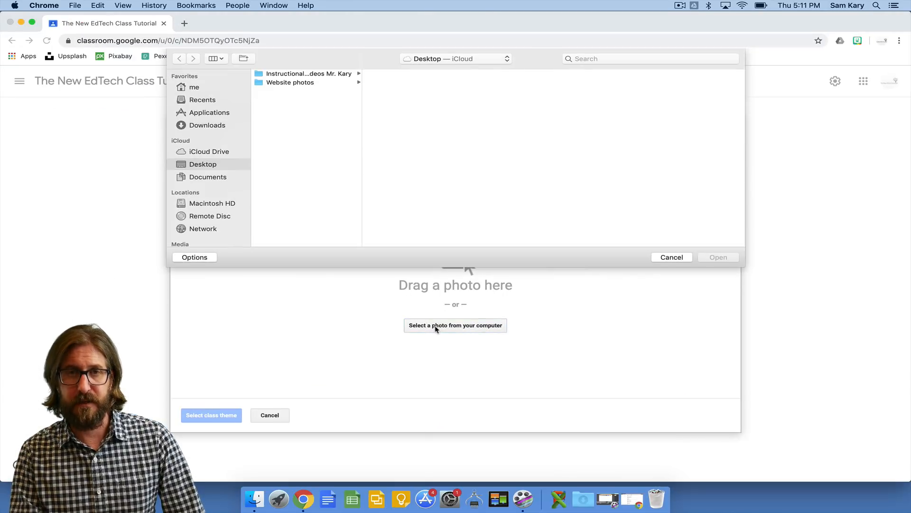
{"action": "left_click", "coordinate": [207, 125]}
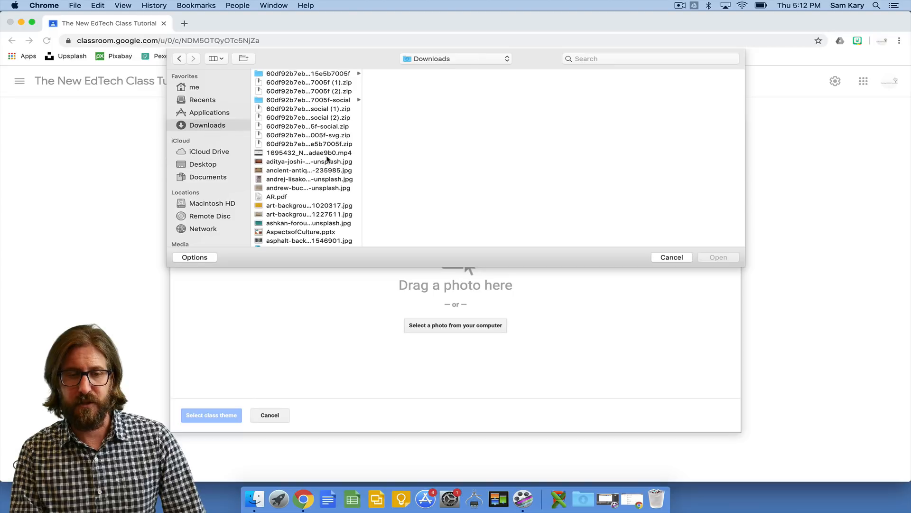
{"action": "left_click", "coordinate": [671, 256]}
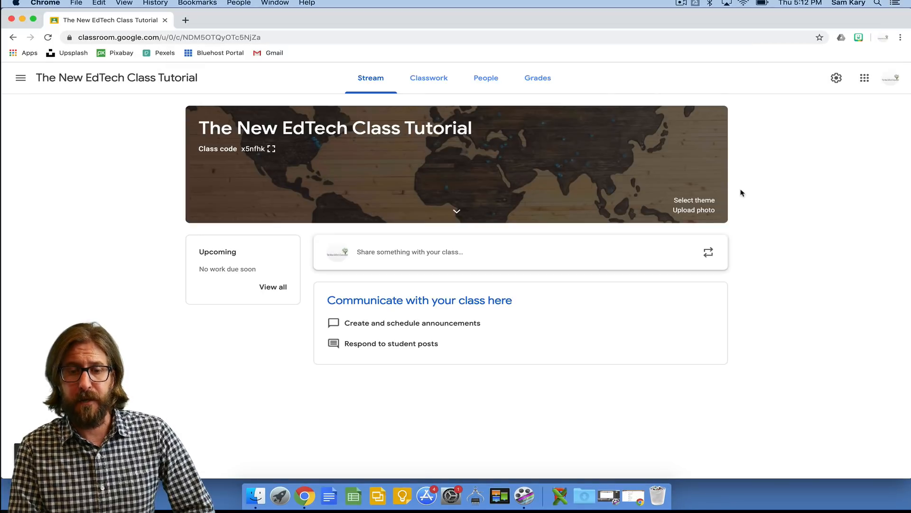
{"action": "mouse_move", "coordinate": [645, 216]}
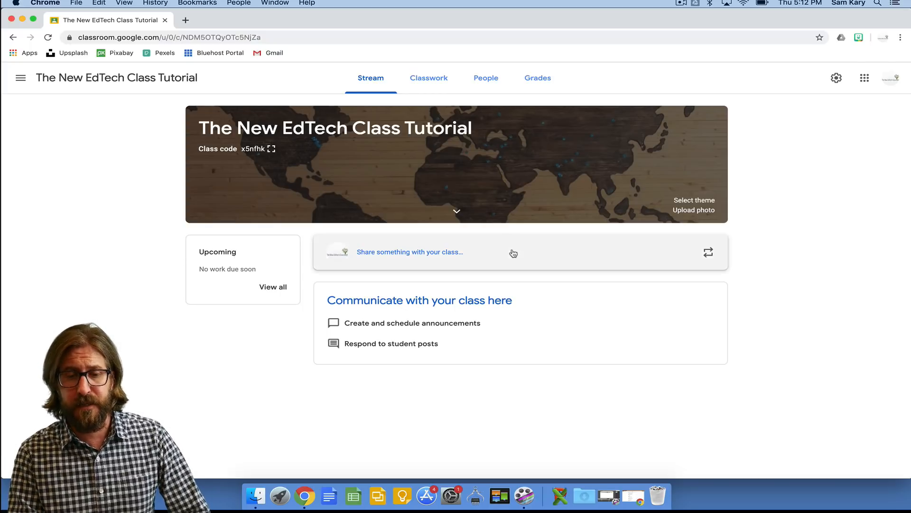
- Write the Stream announcement 'Hello, to my class!' for all students
{"action": "left_click", "coordinate": [409, 252]}
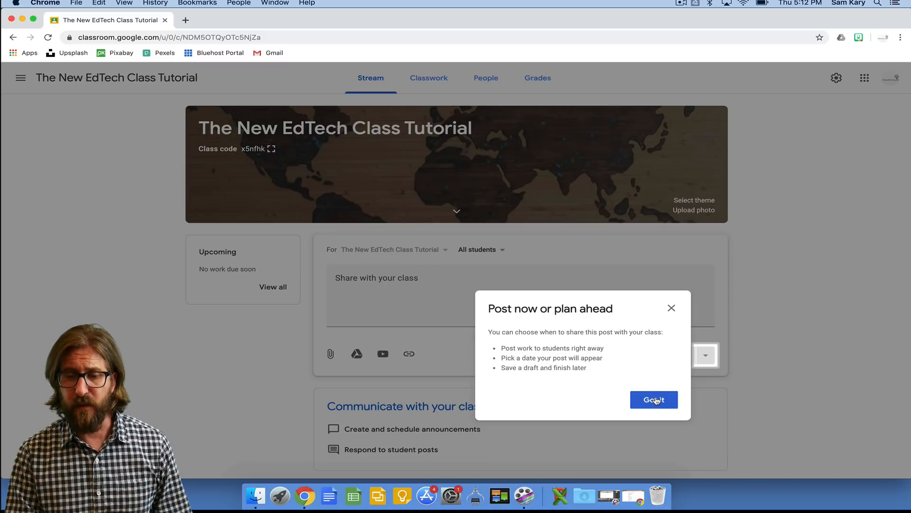
{"action": "type", "text": "Hel"}
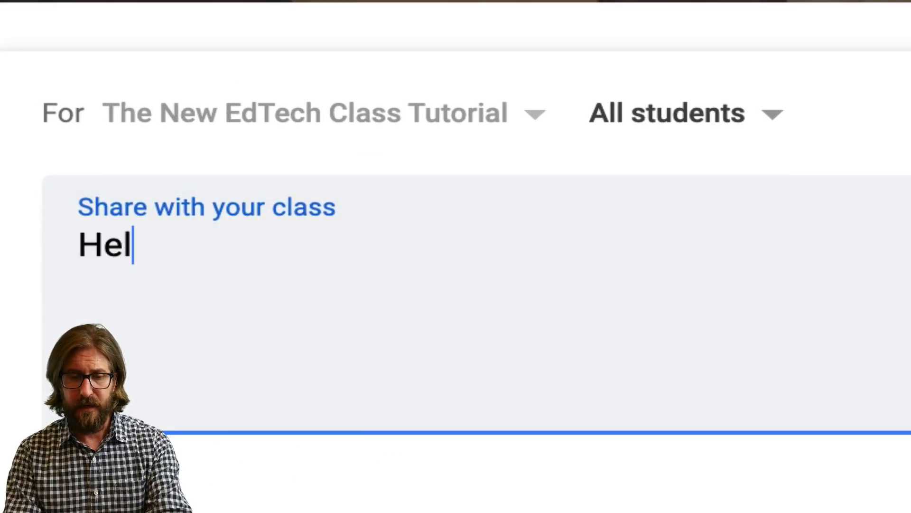
{"action": "type", "text": "lo, to my clas"}
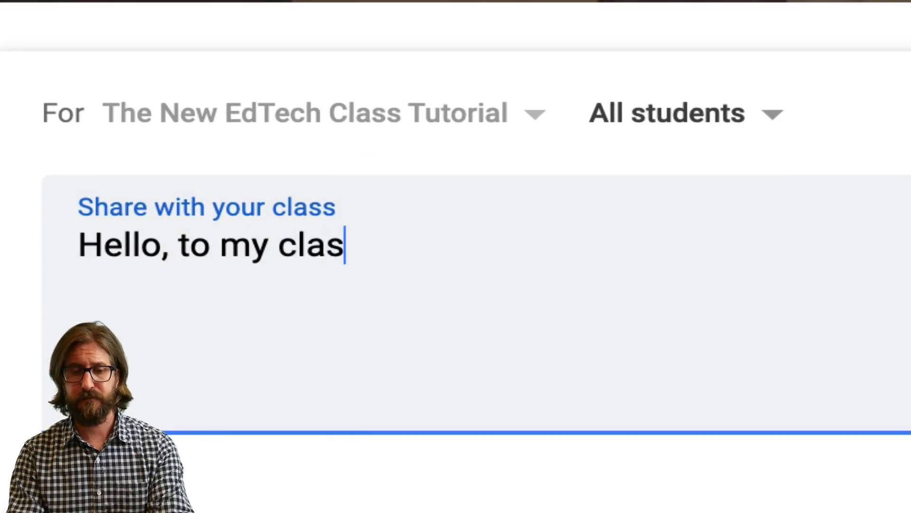
{"action": "type", "text": "s!"}
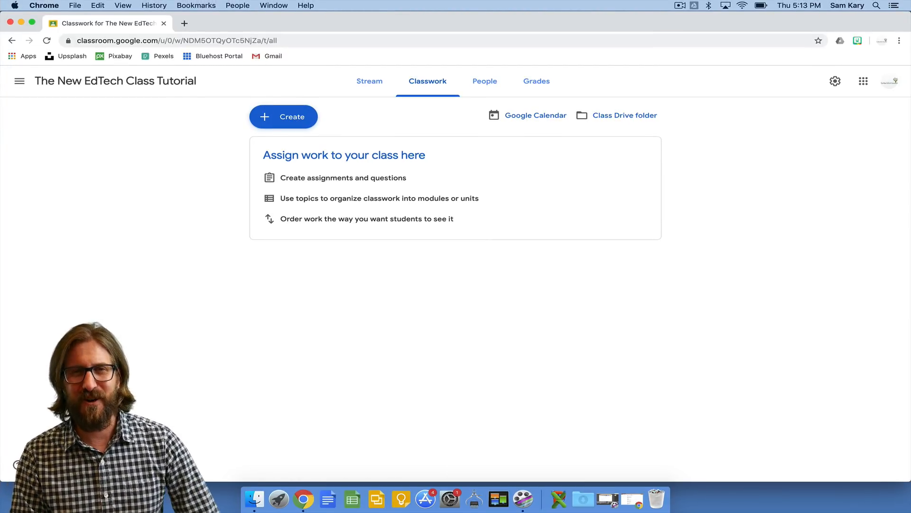
{"action": "mouse_move", "coordinate": [180, 238]}
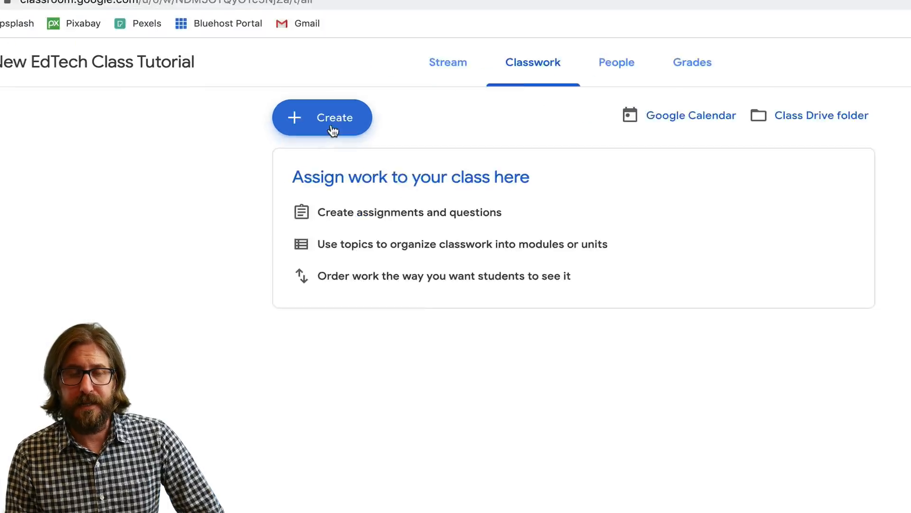
- Start a new assignment titled 'Chapter 4 Reading' and check its All students recipients
{"action": "left_click", "coordinate": [323, 117]}
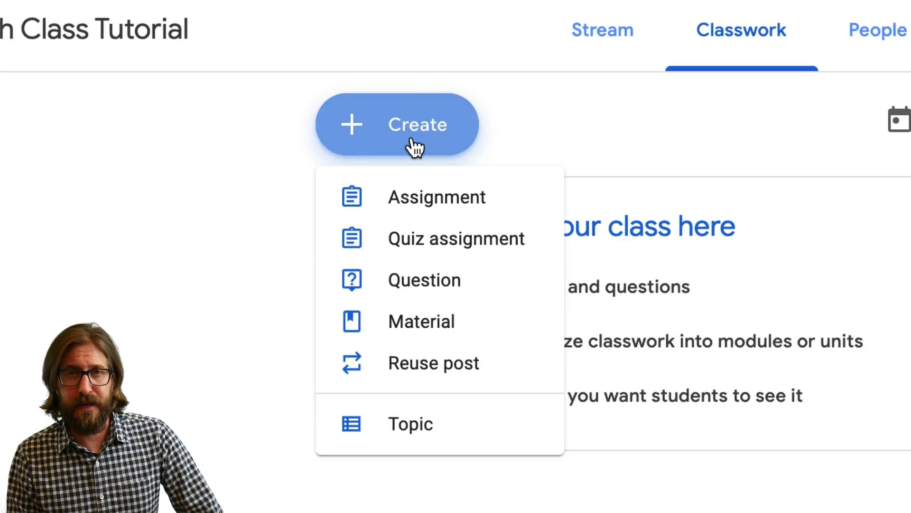
{"action": "mouse_move", "coordinate": [416, 196]}
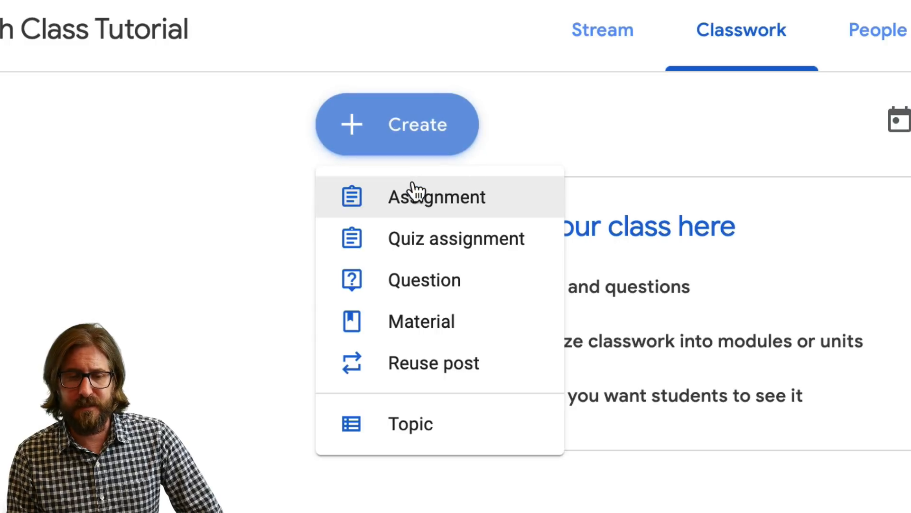
{"action": "left_click", "coordinate": [437, 196]}
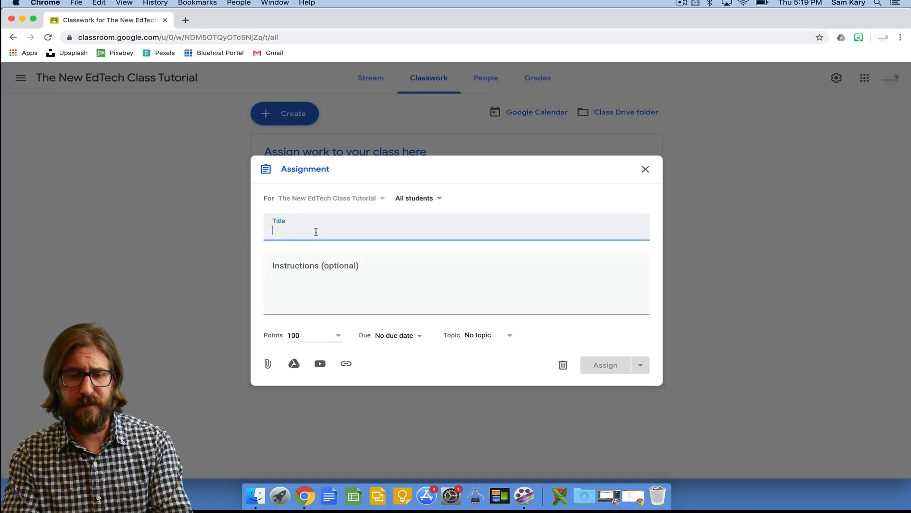
{"action": "type", "text": "Chapter 4"}
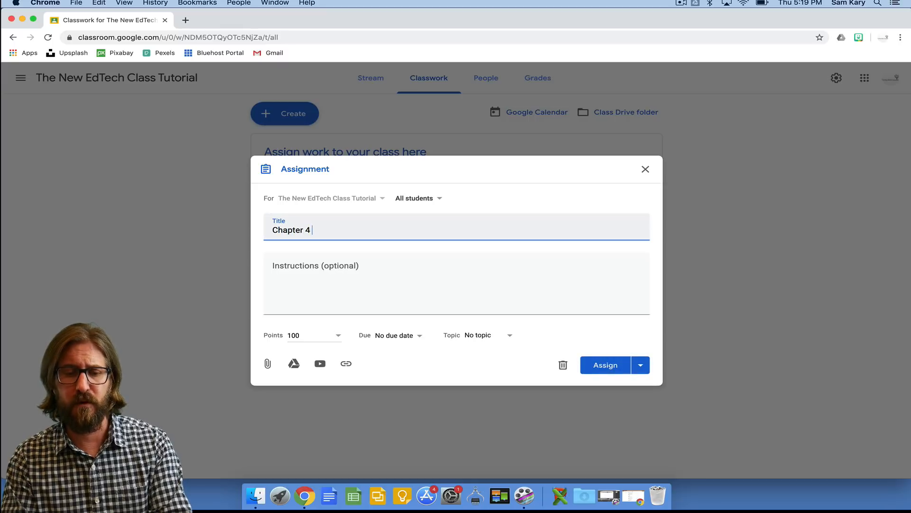
{"action": "type", "text": "Reading"}
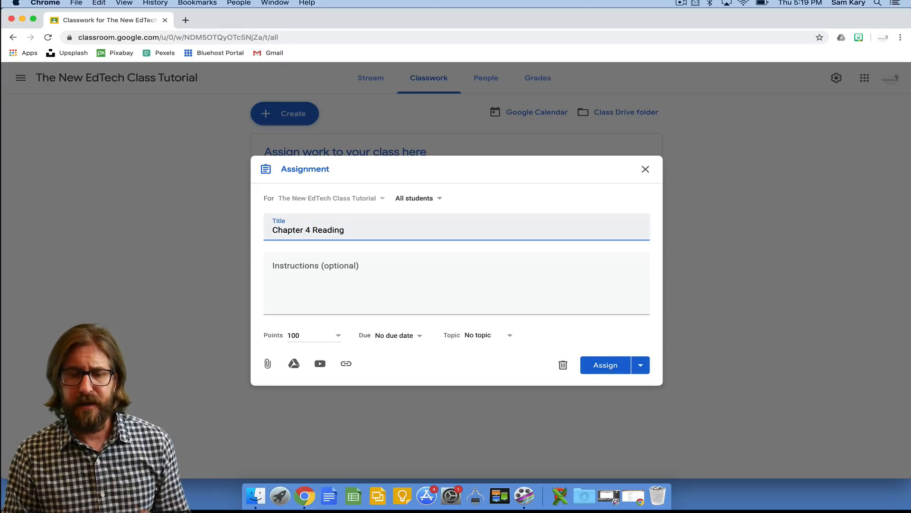
{"action": "left_click", "coordinate": [417, 197]}
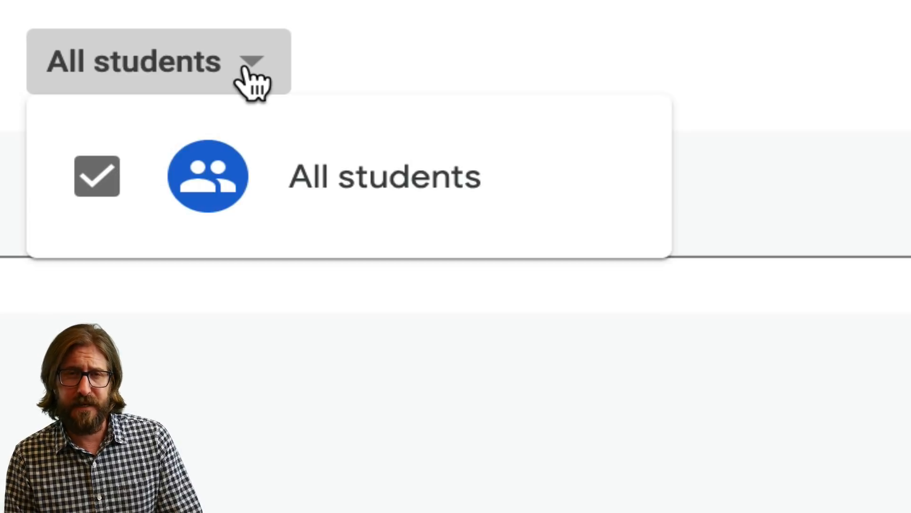
{"action": "mouse_move", "coordinate": [259, 200]}
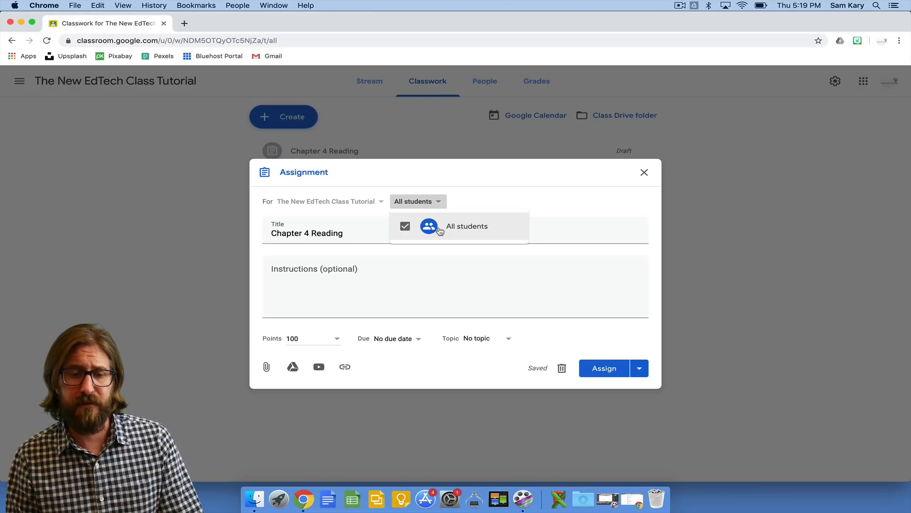
{"action": "mouse_move", "coordinate": [418, 262]}
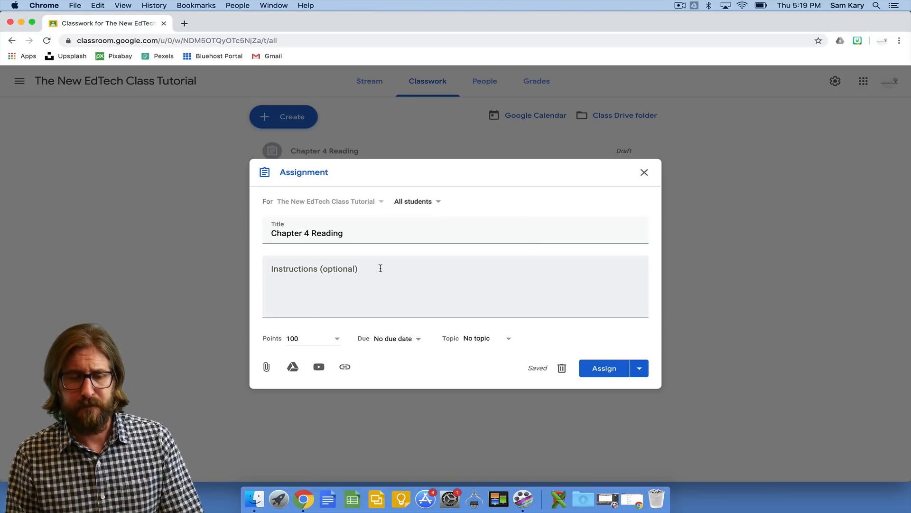
- Set the assignment to 4 points and make it due tomorrow
{"action": "left_click", "coordinate": [336, 338]}
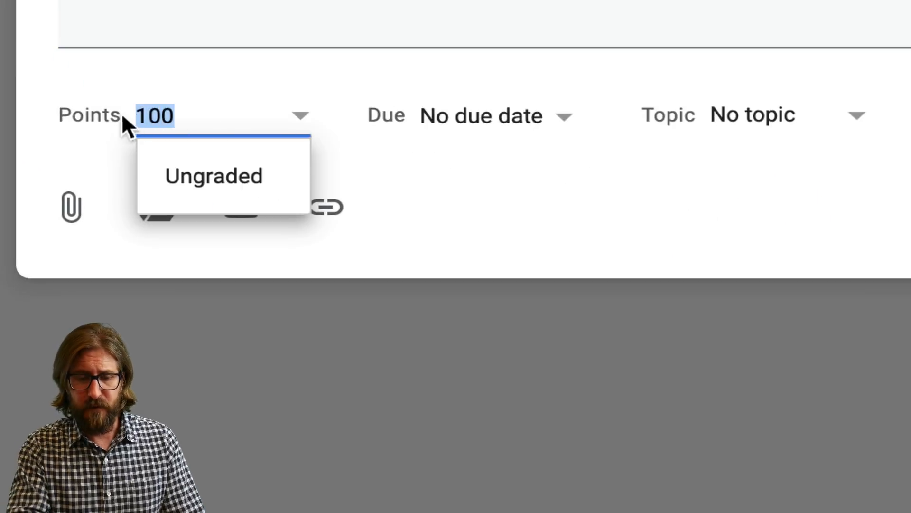
{"action": "type", "text": "4"}
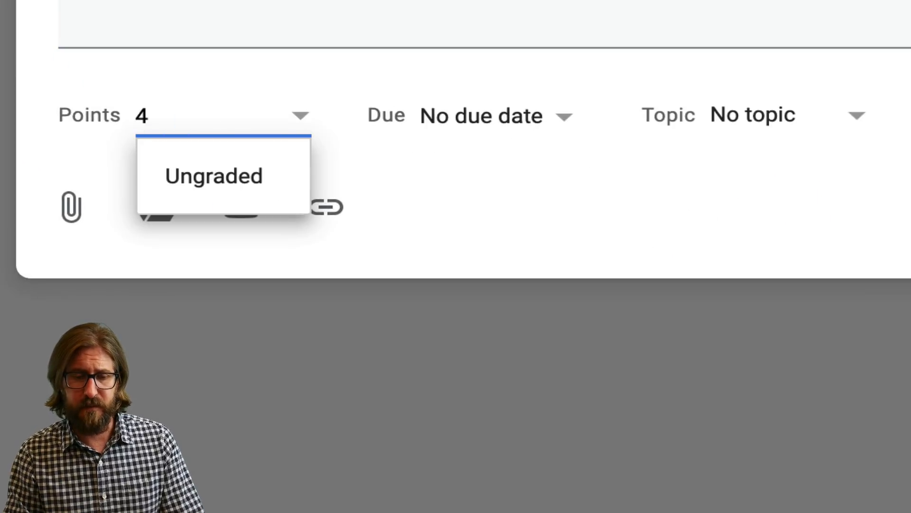
{"action": "left_click", "coordinate": [300, 115]}
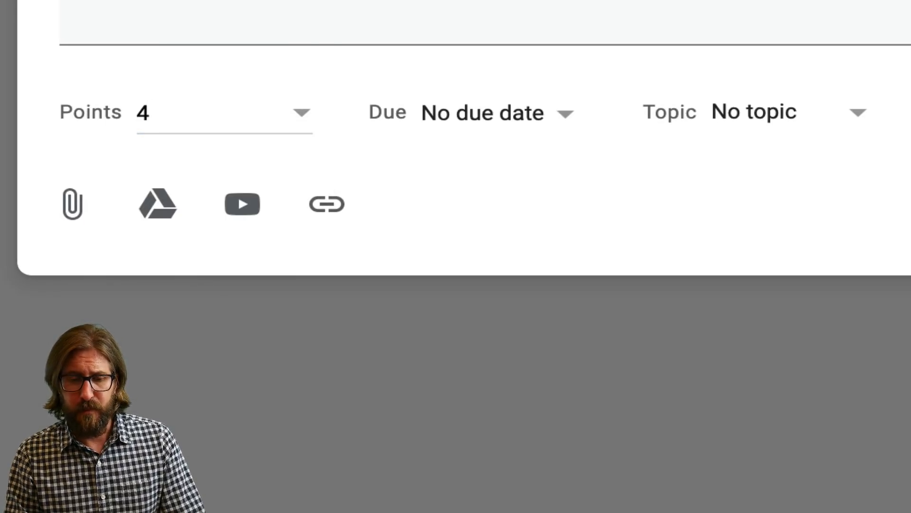
{"action": "left_click", "coordinate": [481, 113]}
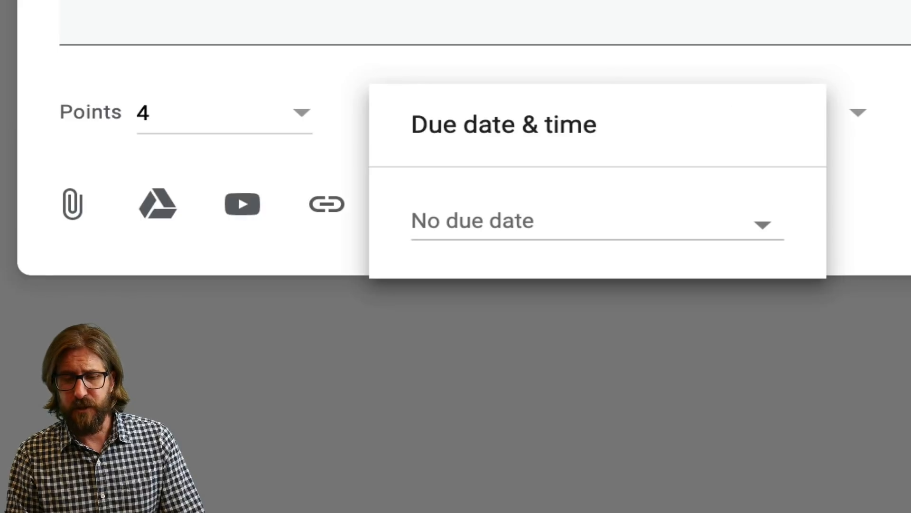
{"action": "left_click", "coordinate": [587, 221]}
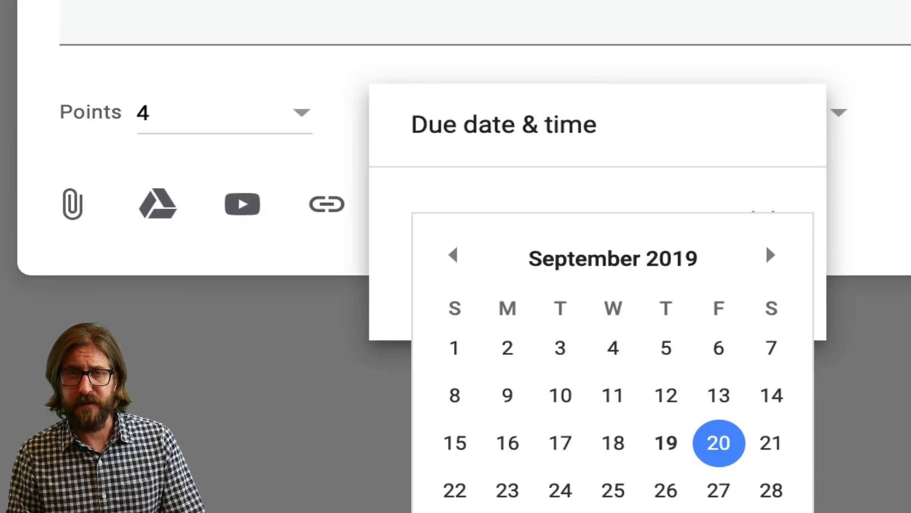
{"action": "left_click", "coordinate": [718, 442]}
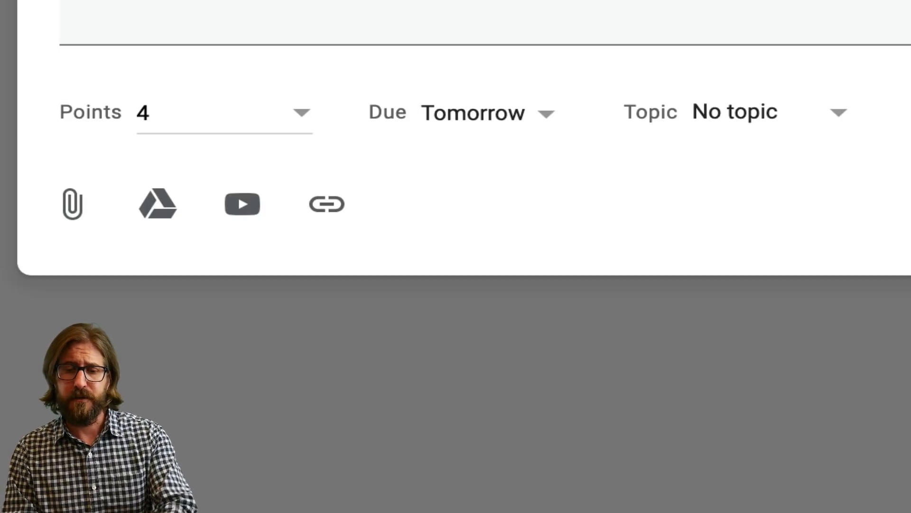
- Enter 'Homework' as a new topic for the assignment
{"action": "left_click", "coordinate": [735, 111]}
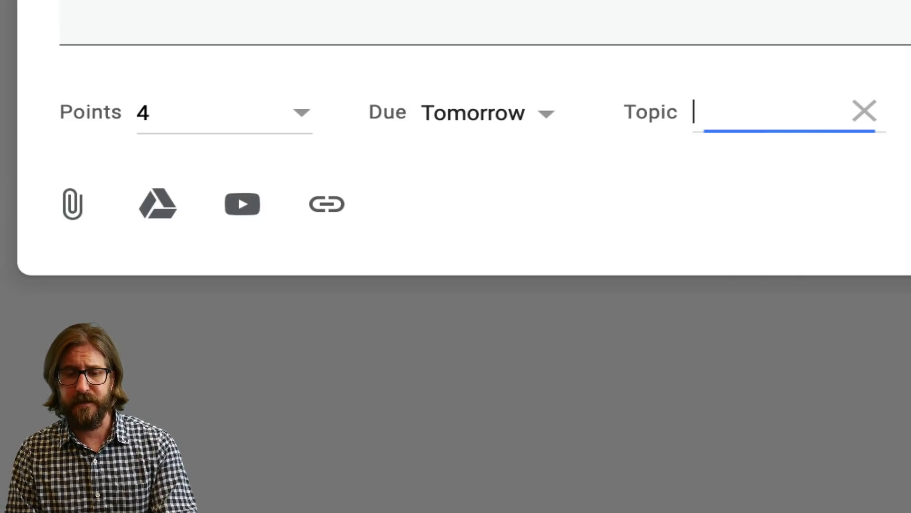
{"action": "type", "text": "Homeo"}
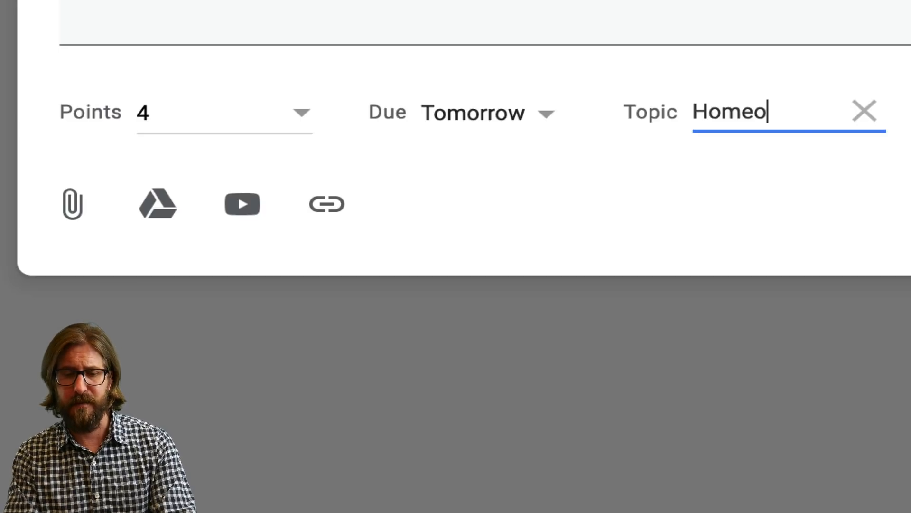
{"action": "type", "text": "work"}
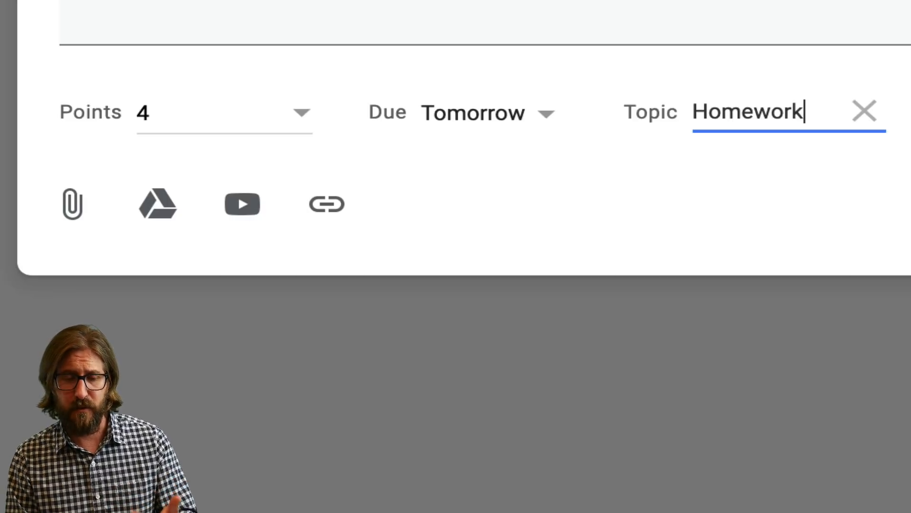
{"action": "mouse_move", "coordinate": [73, 204]}
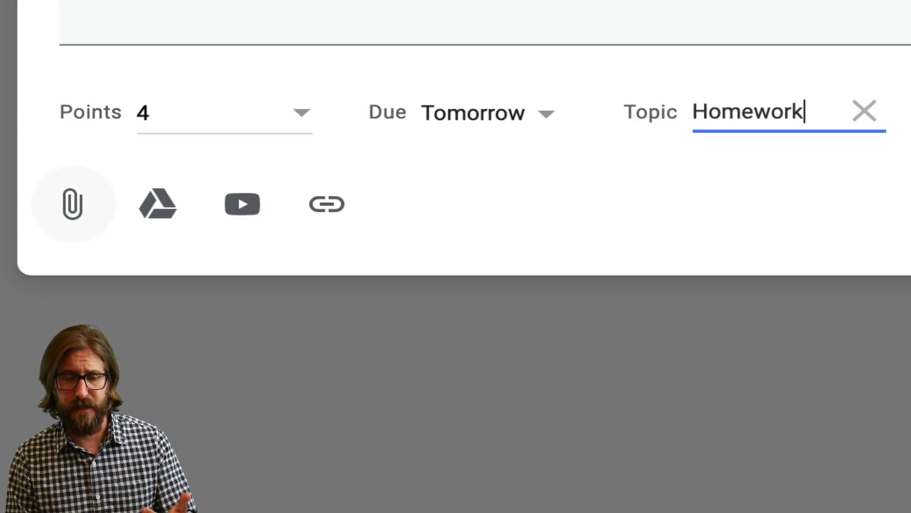
- Attach the Ch. 3 document from Google Drive to the assignment
{"action": "left_click", "coordinate": [73, 203]}
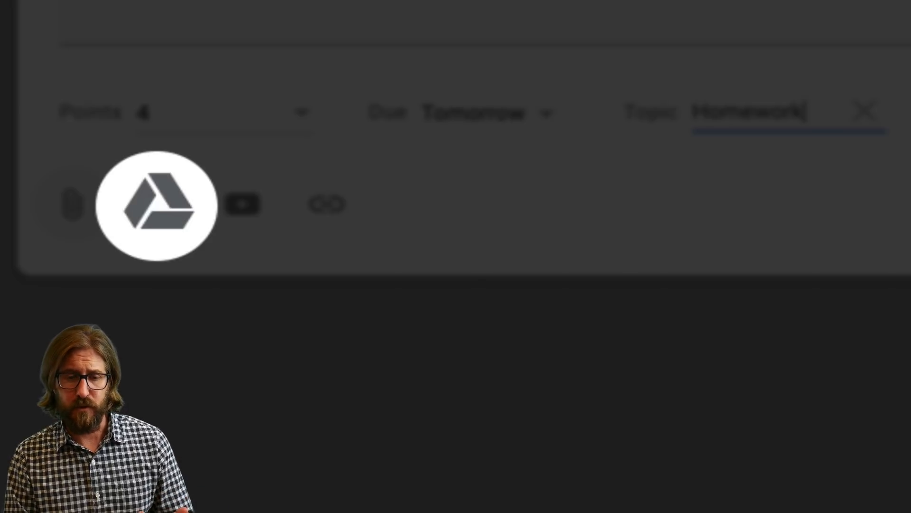
{"action": "mouse_move", "coordinate": [326, 202]}
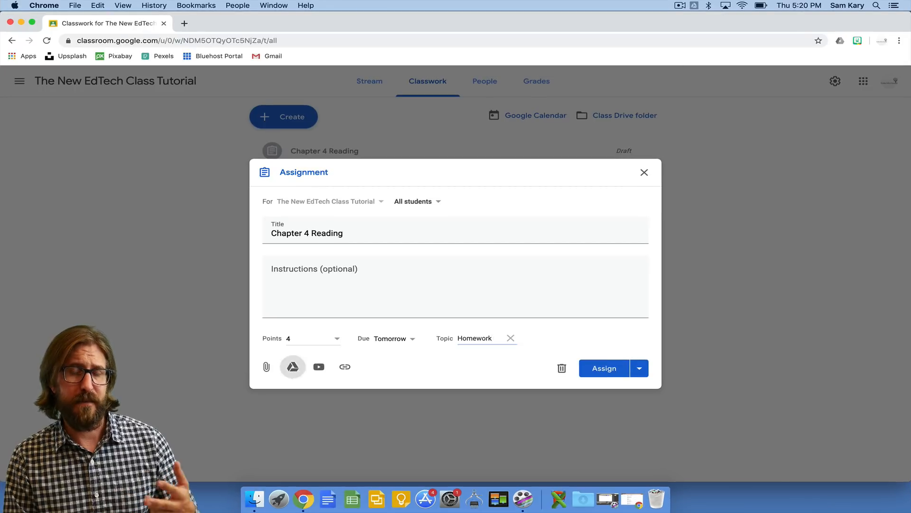
{"action": "left_click", "coordinate": [293, 367]}
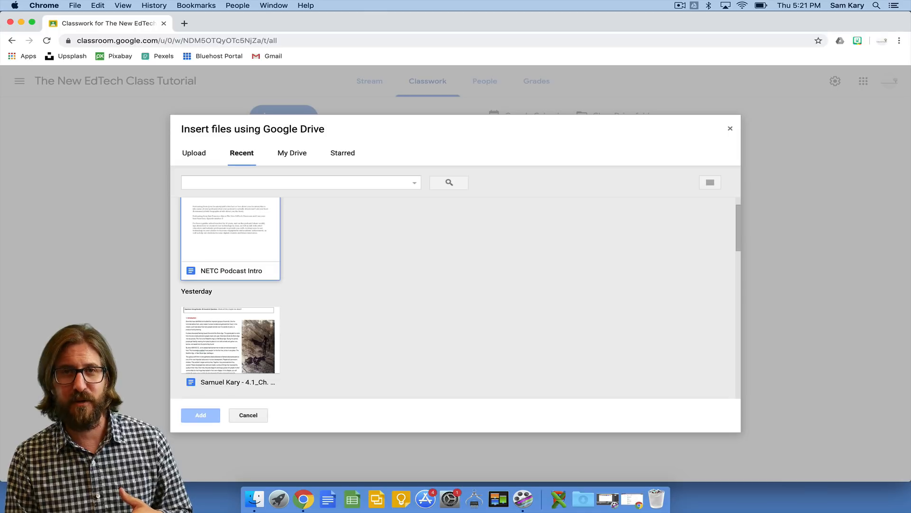
{"action": "scroll", "scroll_direction": "down", "scroll_amount": 3}
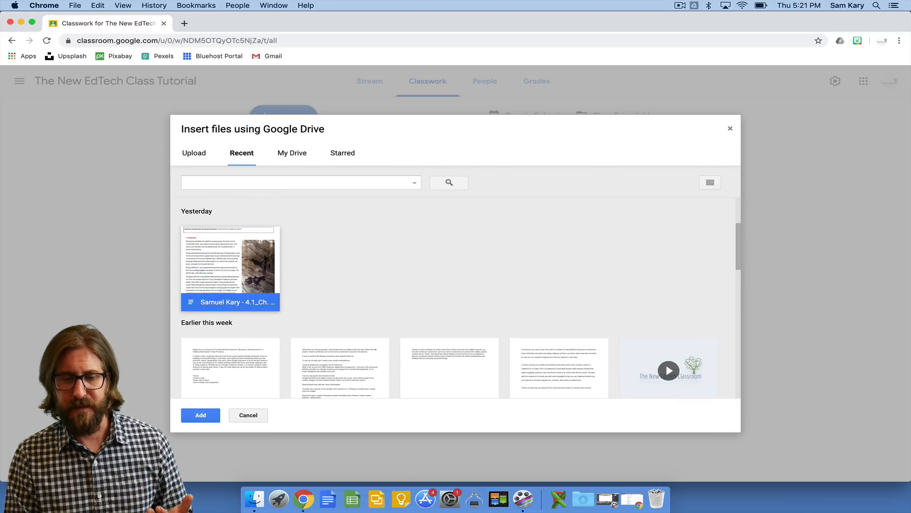
{"action": "left_click", "coordinate": [200, 414]}
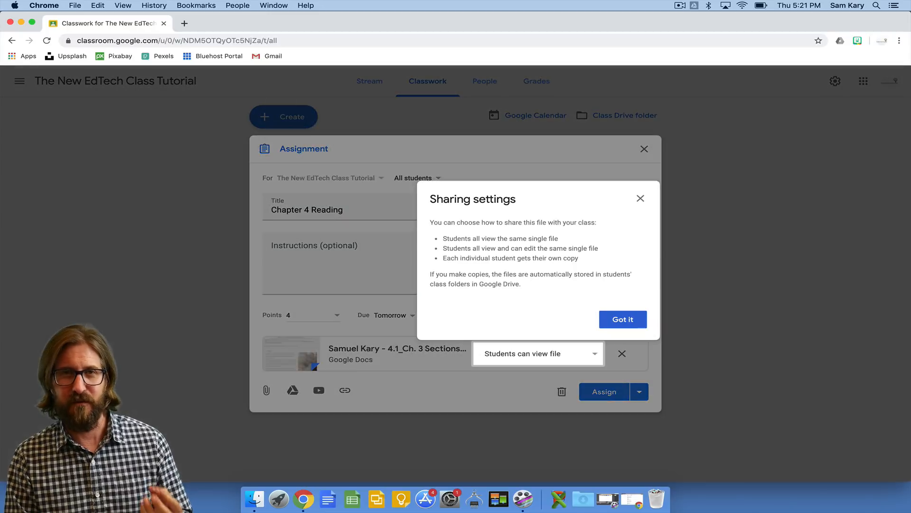
{"action": "left_click", "coordinate": [622, 319]}
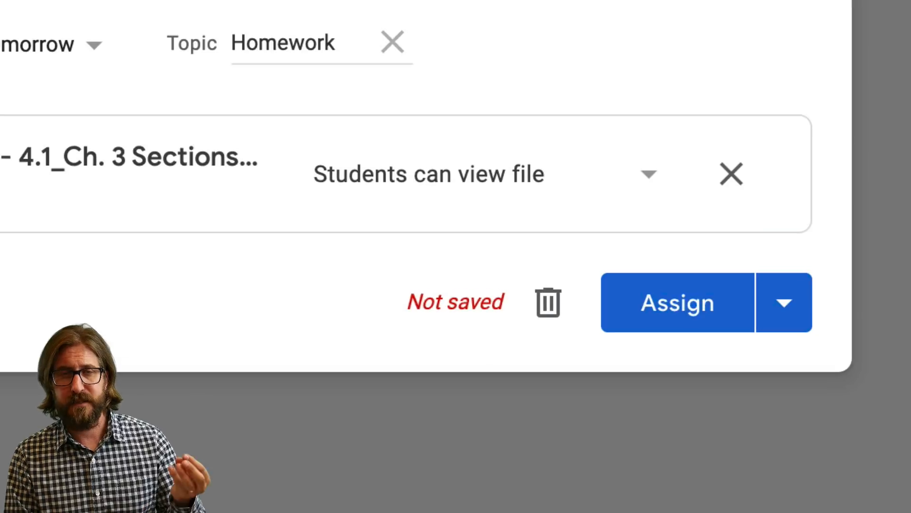
- Set the document to 'Make a copy for each student' and assign it
{"action": "left_click", "coordinate": [649, 173]}
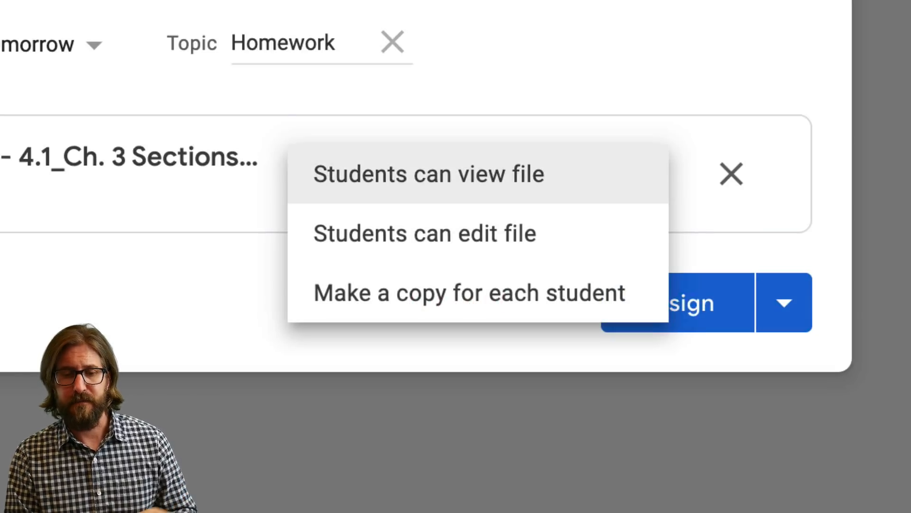
{"action": "left_click", "coordinate": [470, 293]}
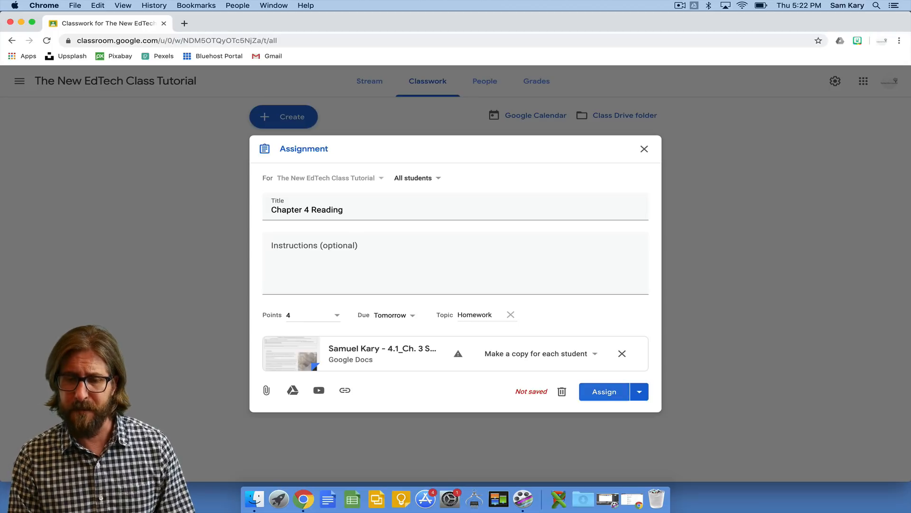
{"action": "left_click", "coordinate": [603, 391]}
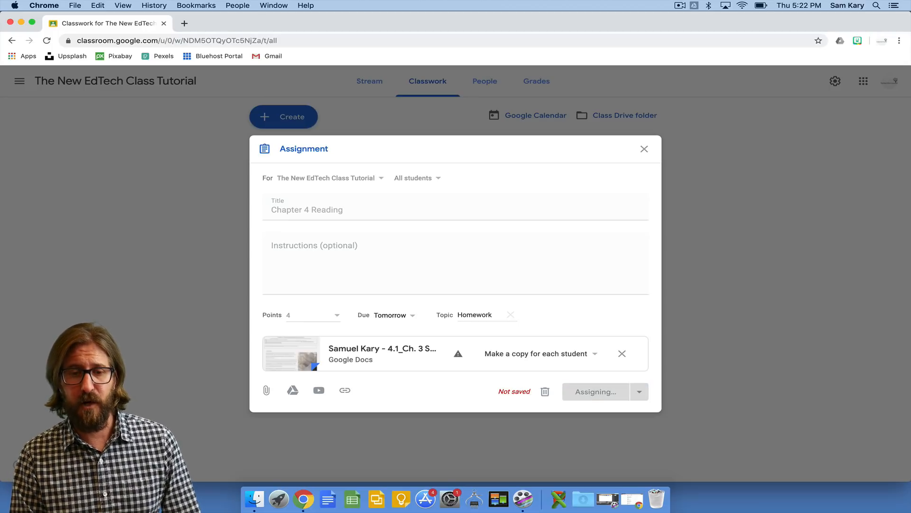
{"action": "left_click", "coordinate": [596, 391]}
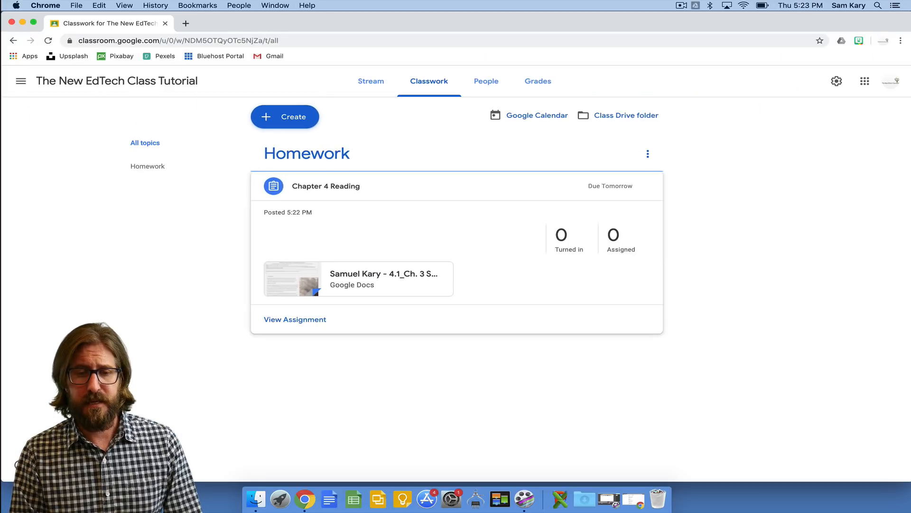
- Draft the question 'Why do you think it's important to use technology in class?' with a topic
{"action": "left_click", "coordinate": [285, 117]}
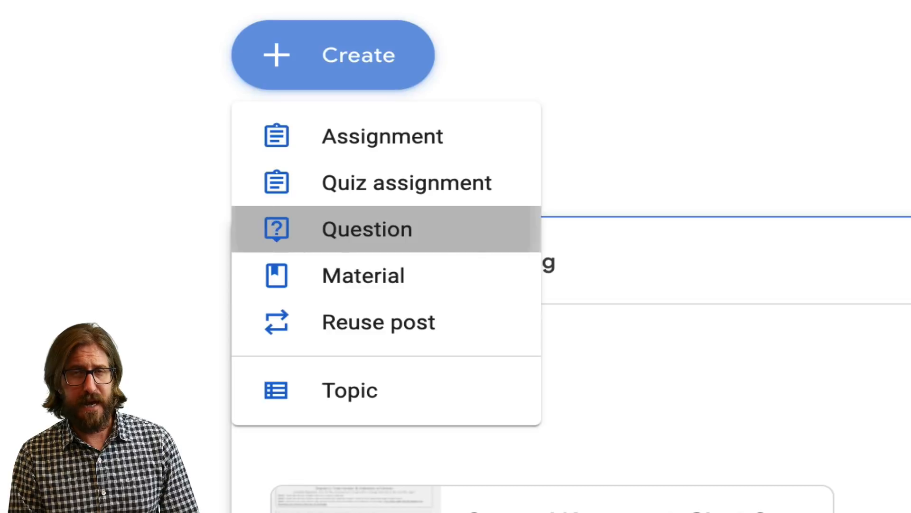
{"action": "left_click", "coordinate": [367, 229]}
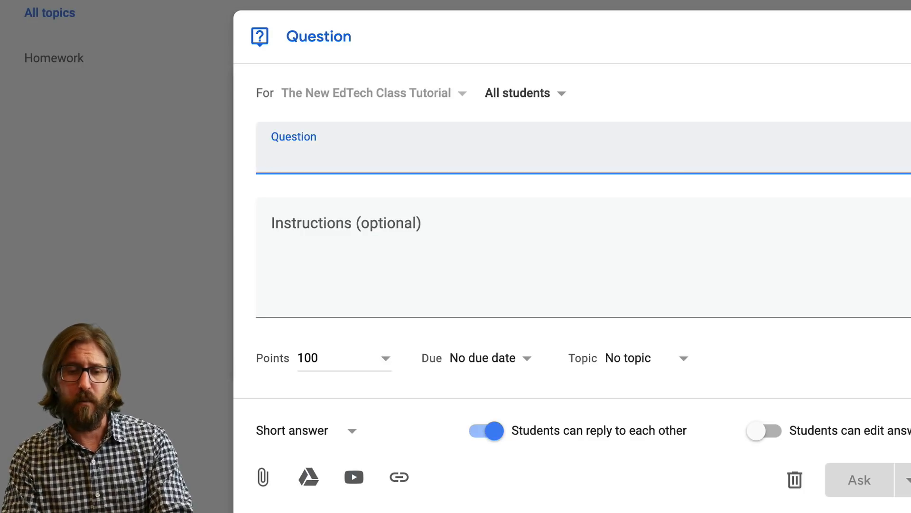
{"action": "type", "text": "Why do you thi"}
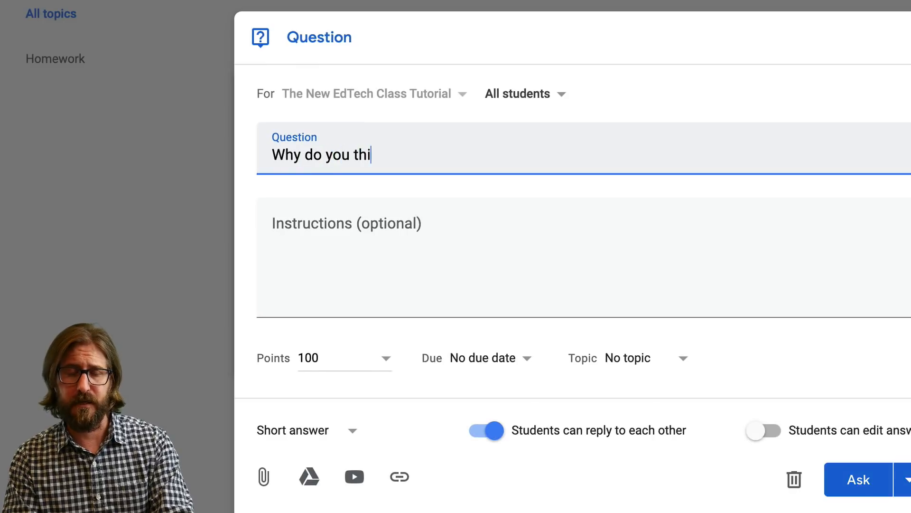
{"action": "type", "text": "nk it's important to use technology in class?"}
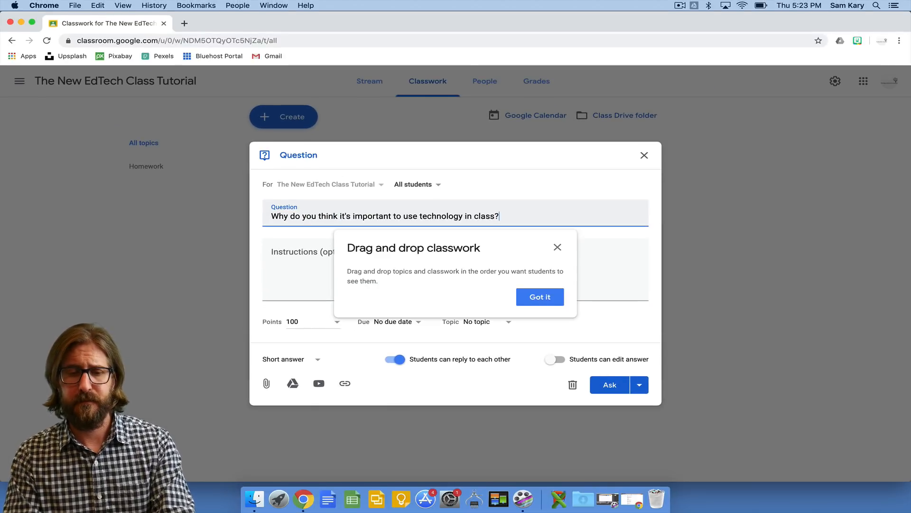
{"action": "left_click", "coordinate": [539, 296]}
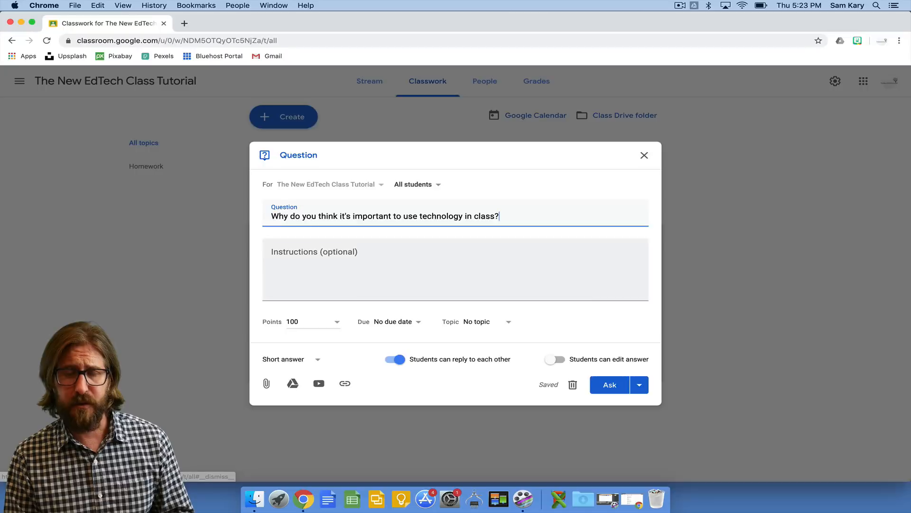
{"action": "left_click", "coordinate": [491, 321]}
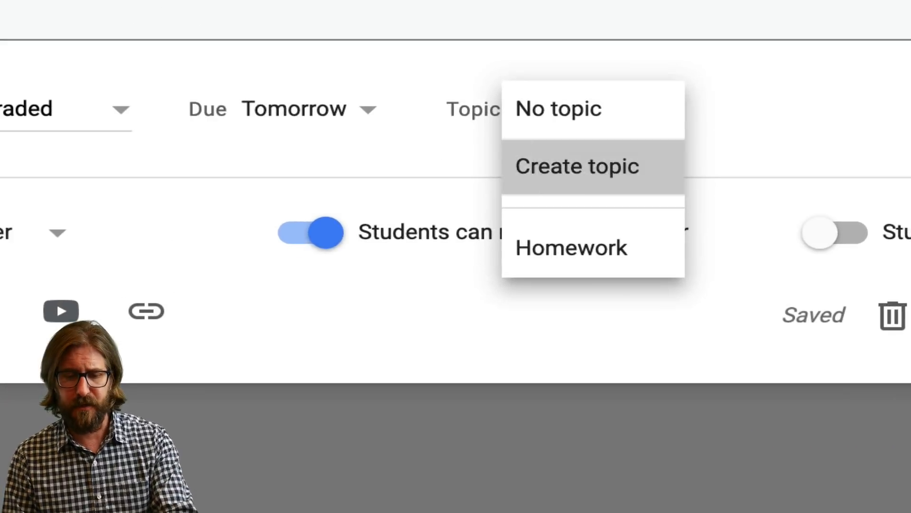
{"action": "left_click", "coordinate": [577, 165]}
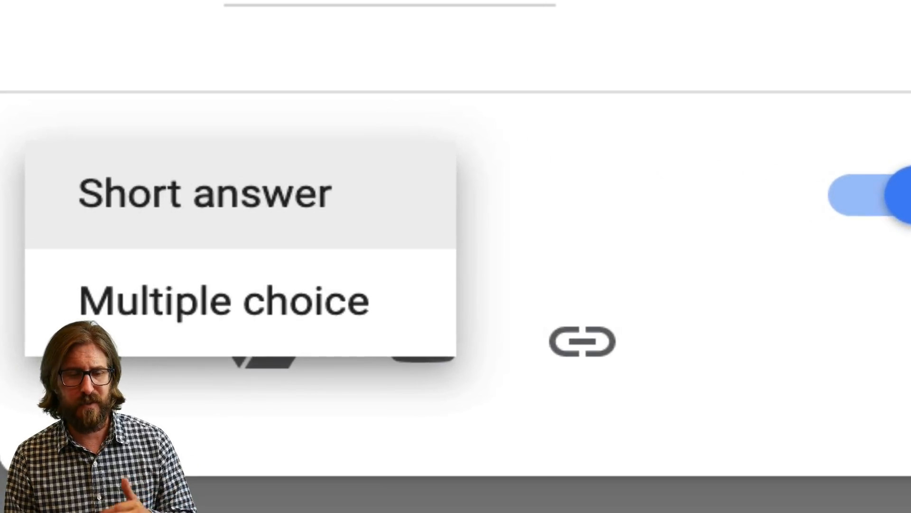
- Post it as a short-answer question and view its details page
{"action": "left_click", "coordinate": [204, 193]}
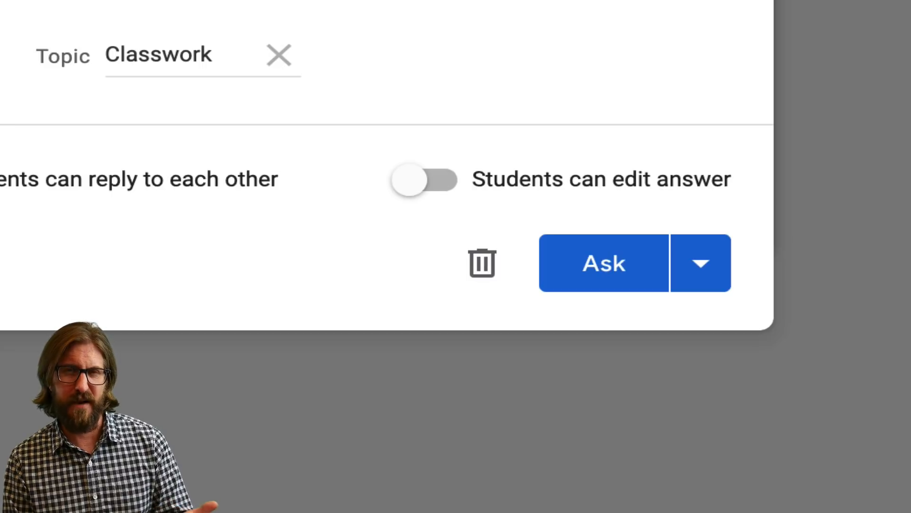
{"action": "left_click", "coordinate": [603, 262]}
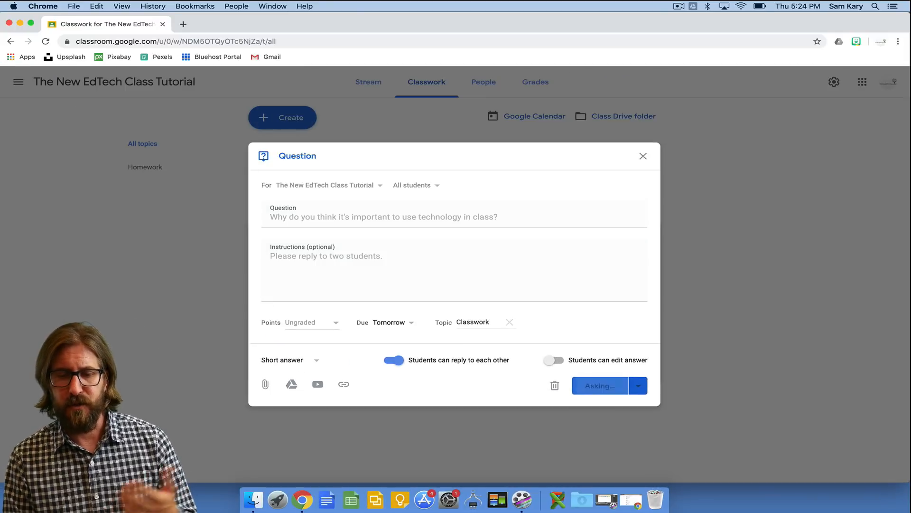
{"action": "left_click", "coordinate": [598, 385]}
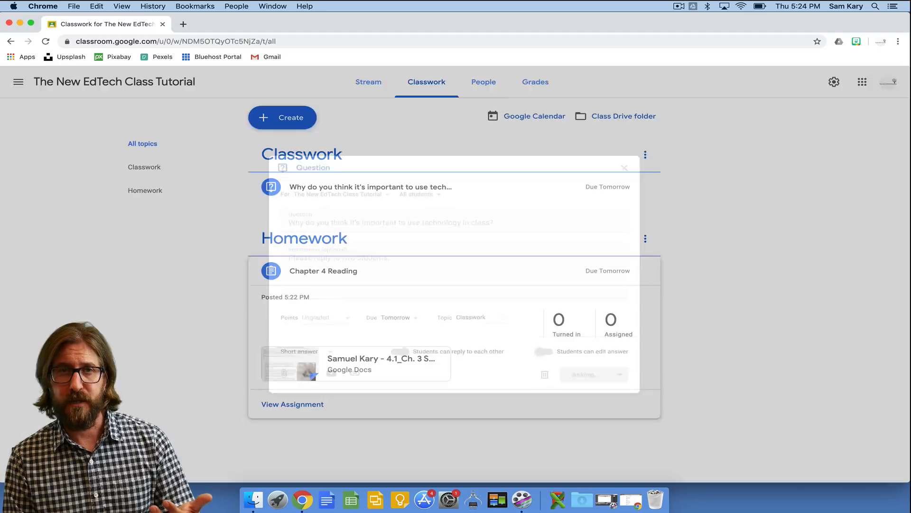
{"action": "left_click", "coordinate": [625, 168]}
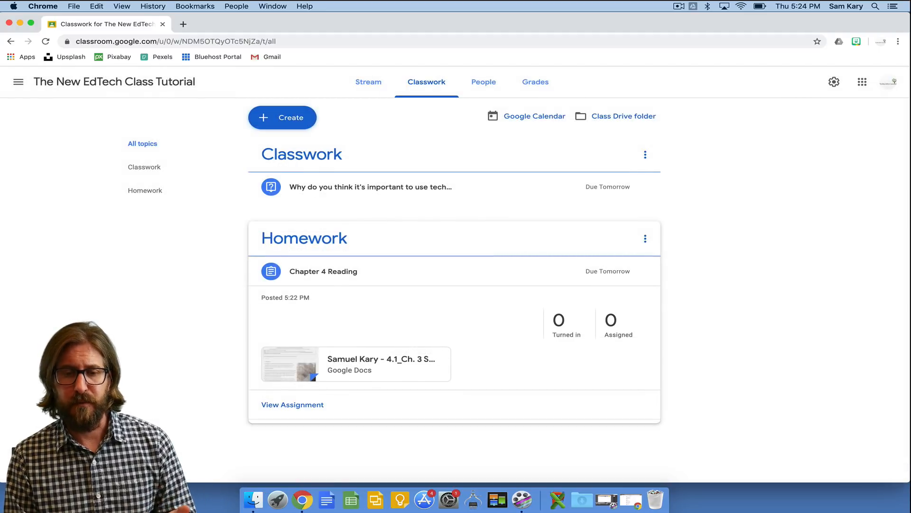
{"action": "left_click", "coordinate": [370, 186]}
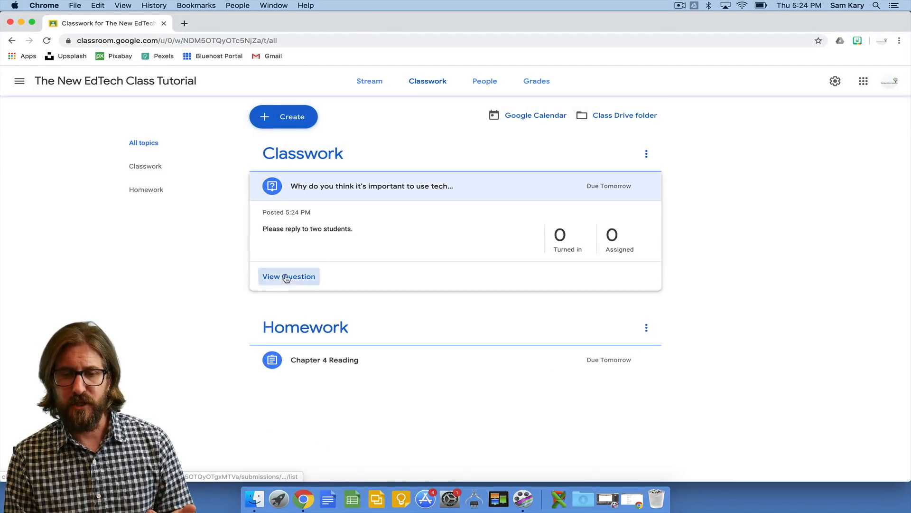
{"action": "left_click", "coordinate": [288, 277]}
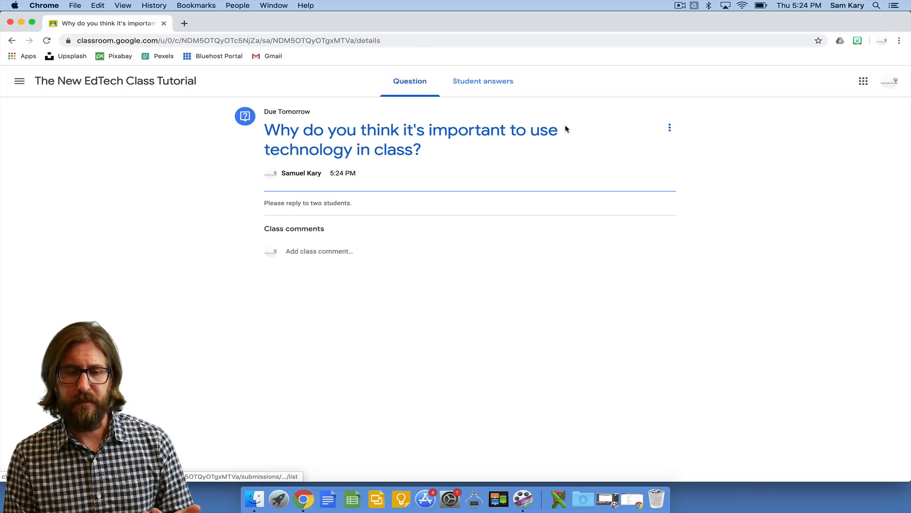
{"action": "mouse_move", "coordinate": [395, 227]}
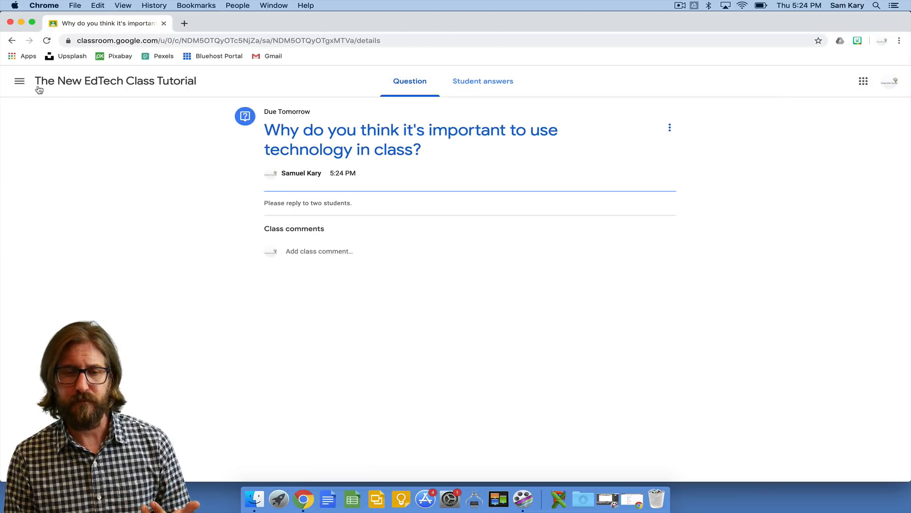
- Create material 'Crash Course: Indus Valley', described 'Watch this video before class tomorrow.', with a Supplemental topic
{"action": "left_click", "coordinate": [285, 45]}
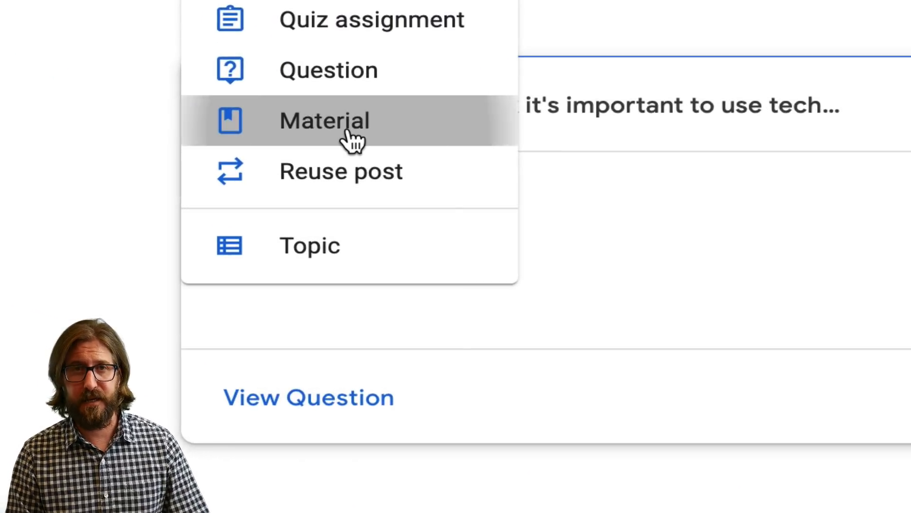
{"action": "left_click", "coordinate": [324, 120]}
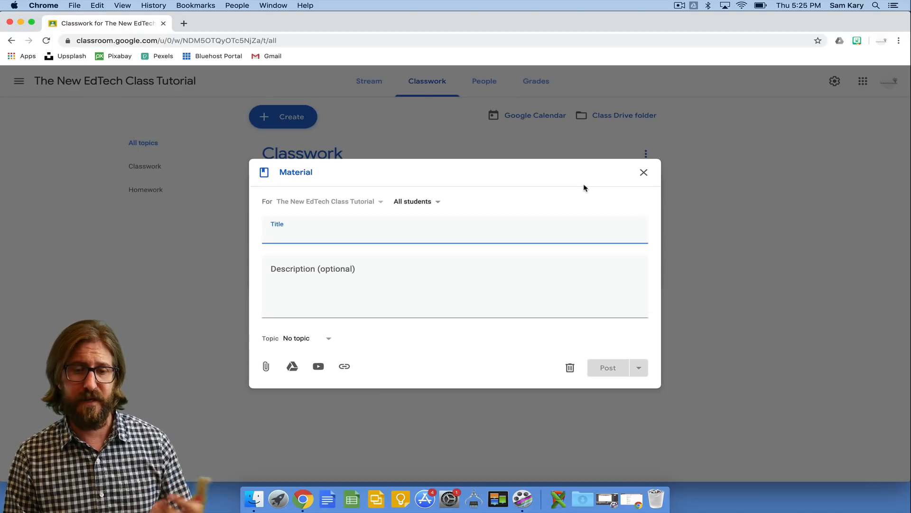
{"action": "type", "text": "Crash Course: Indus Valley"}
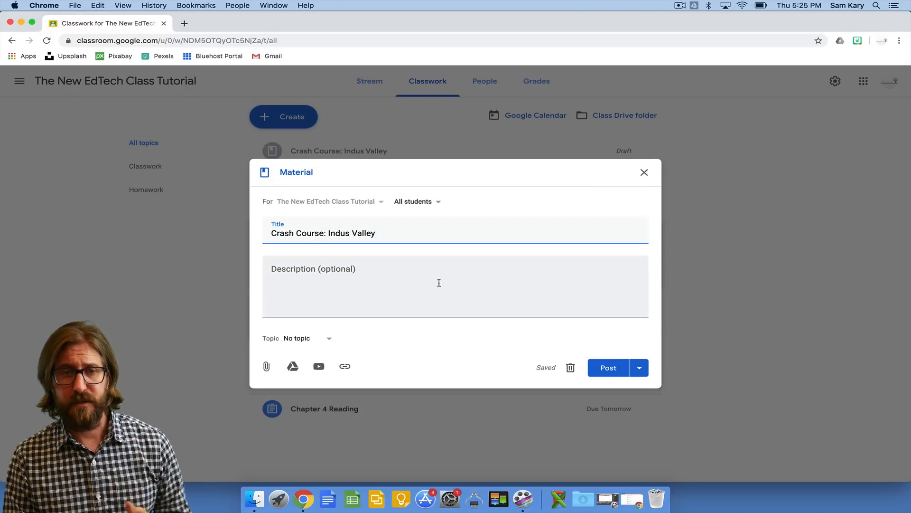
{"action": "type", "text": "Watch this vi"}
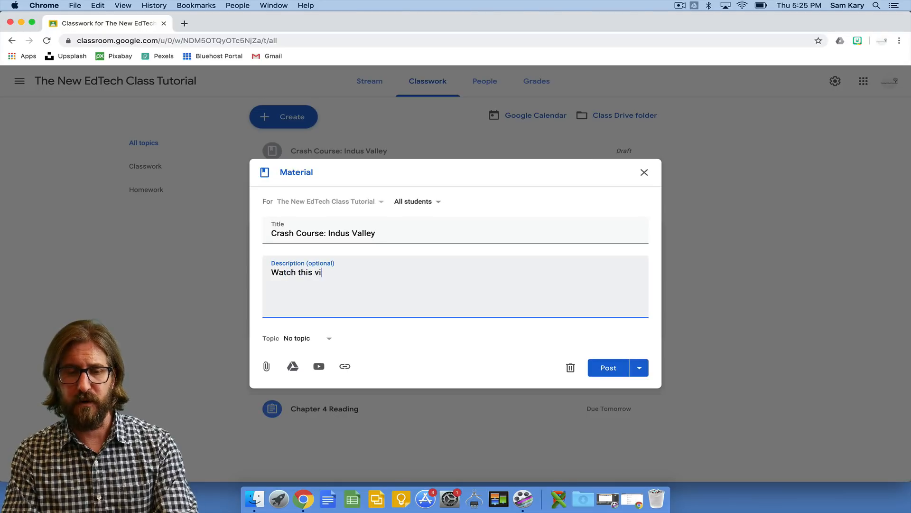
{"action": "type", "text": "deo"}
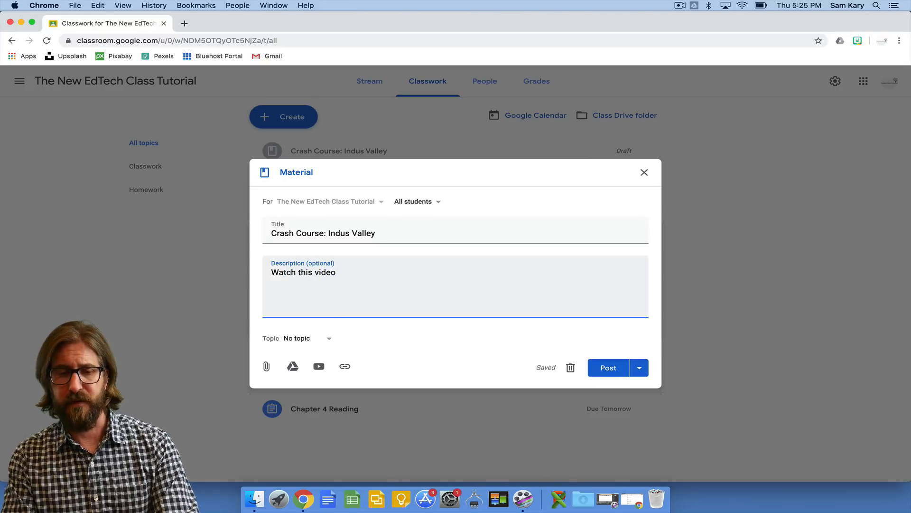
{"action": "type", "text": "before class tomorrow."}
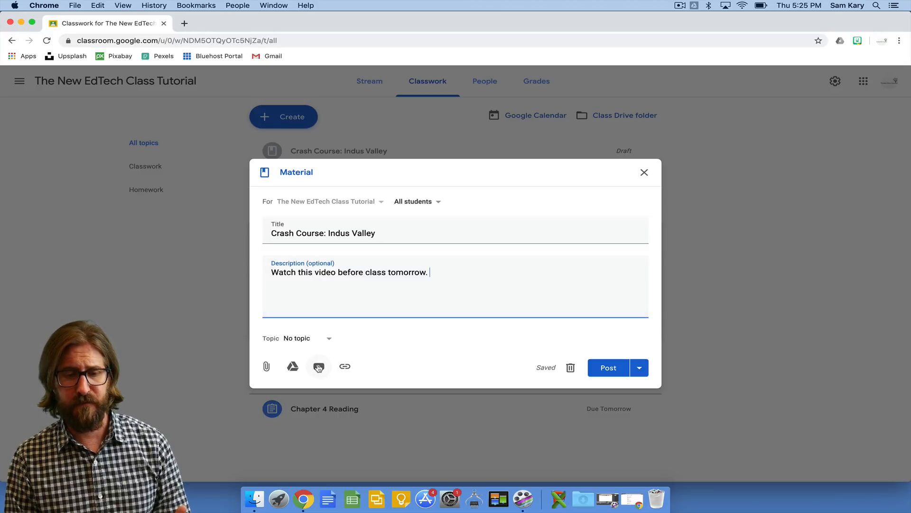
{"action": "left_click", "coordinate": [298, 338]}
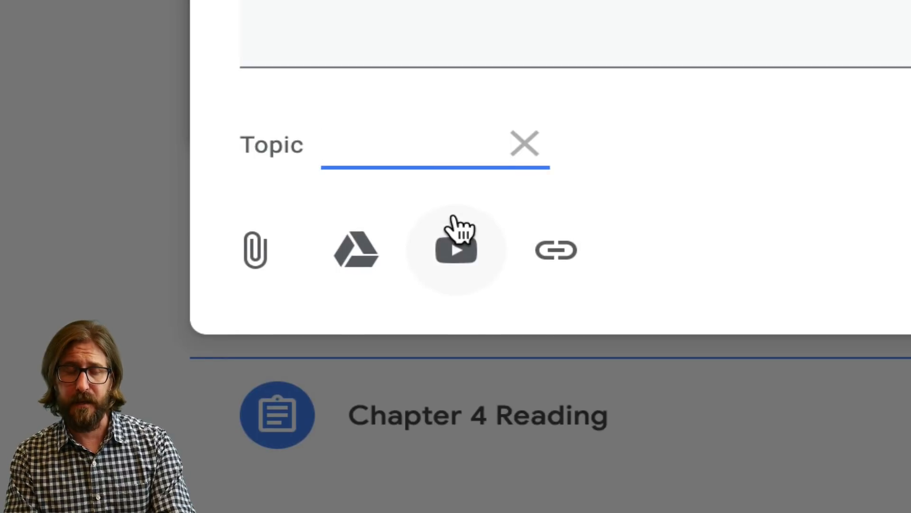
{"action": "type", "text": "Supplem"}
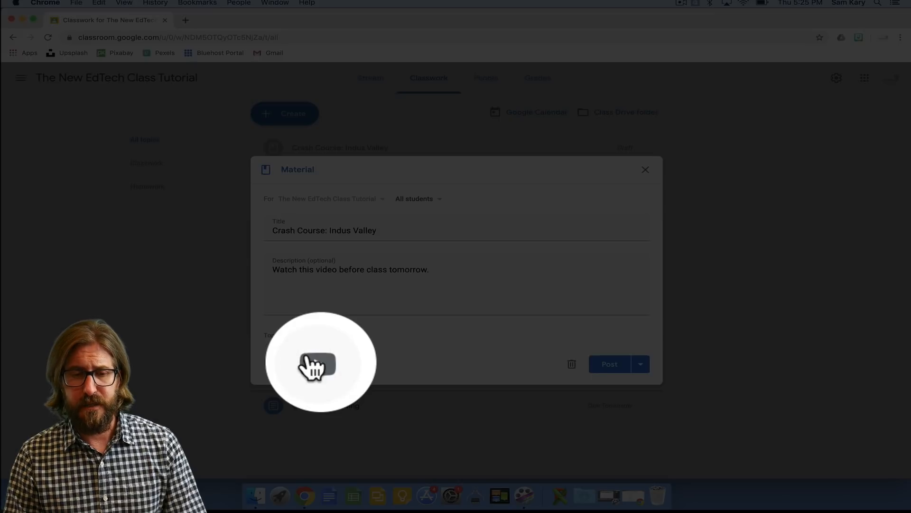
- Attach the Crash Course Indus Valley YouTube video to the material
{"action": "left_click", "coordinate": [318, 365]}
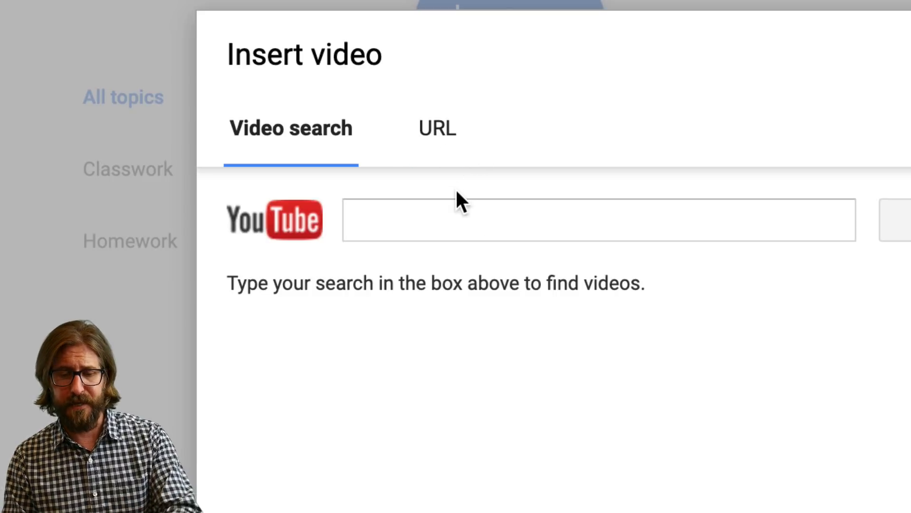
{"action": "type", "text": "crash course indus valley"}
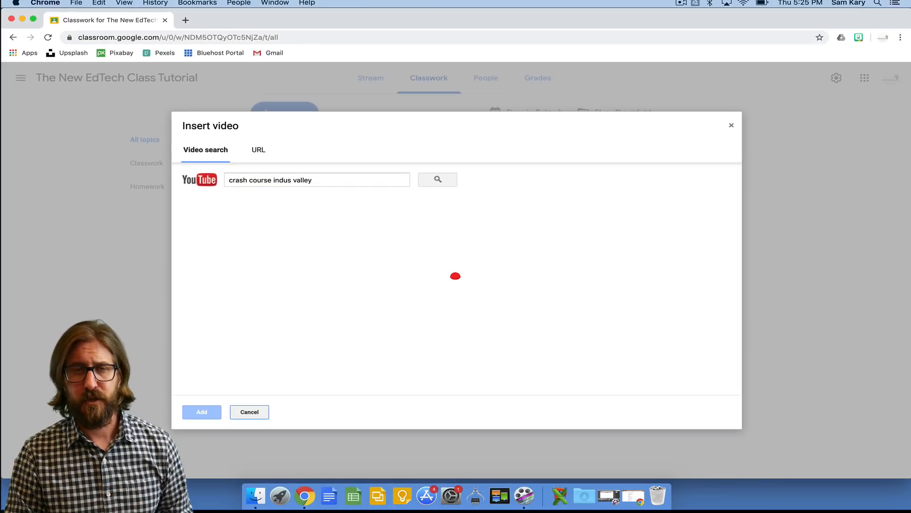
{"action": "left_click", "coordinate": [437, 179]}
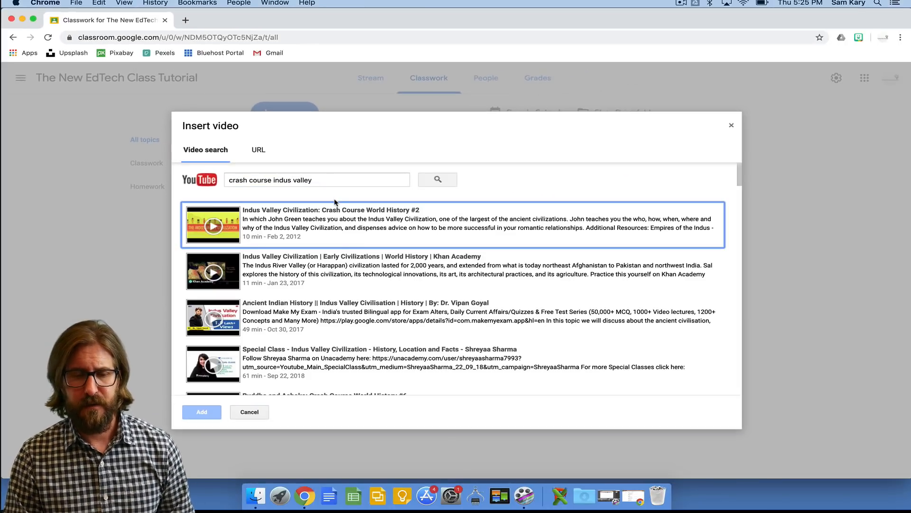
{"action": "left_click", "coordinate": [201, 412]}
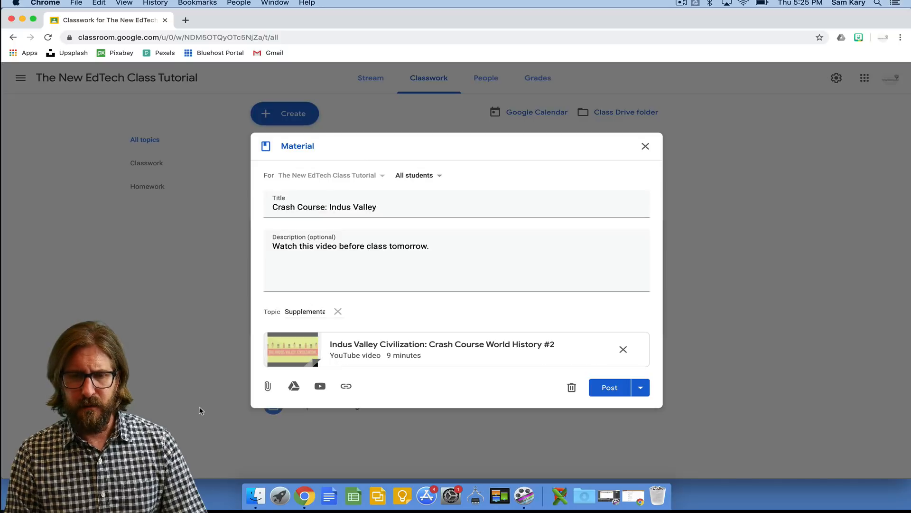
{"action": "left_click", "coordinate": [609, 388]}
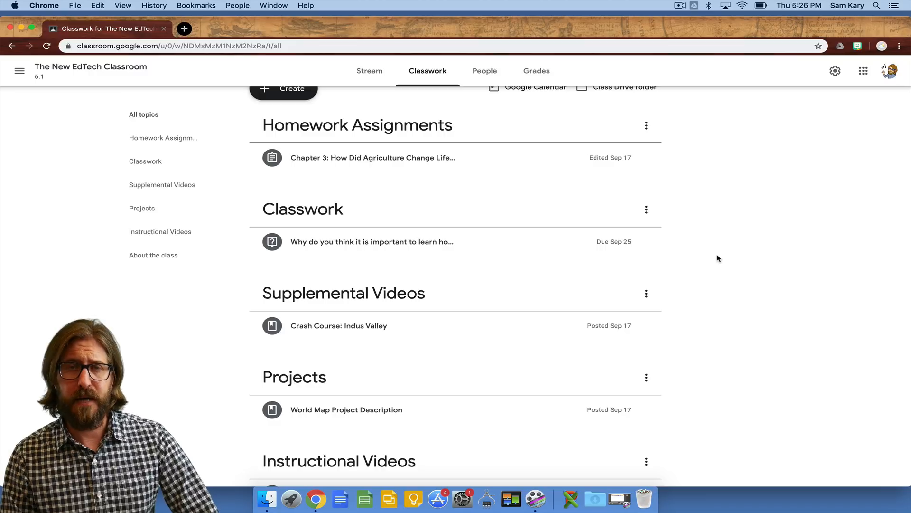
- Move the Classwork topic above Homework Assignments in the topic list
{"action": "scroll", "scroll_direction": "down", "scroll_amount": 3}
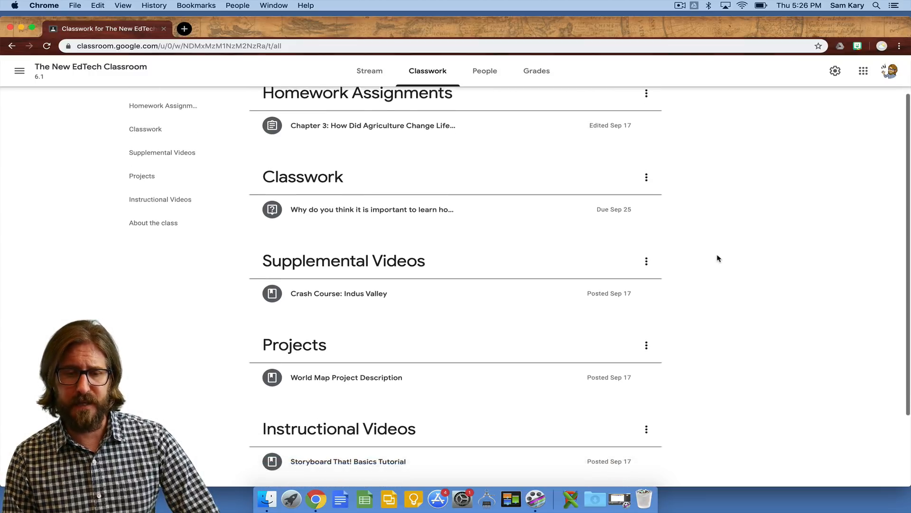
{"action": "scroll", "scroll_direction": "down", "scroll_amount": 3}
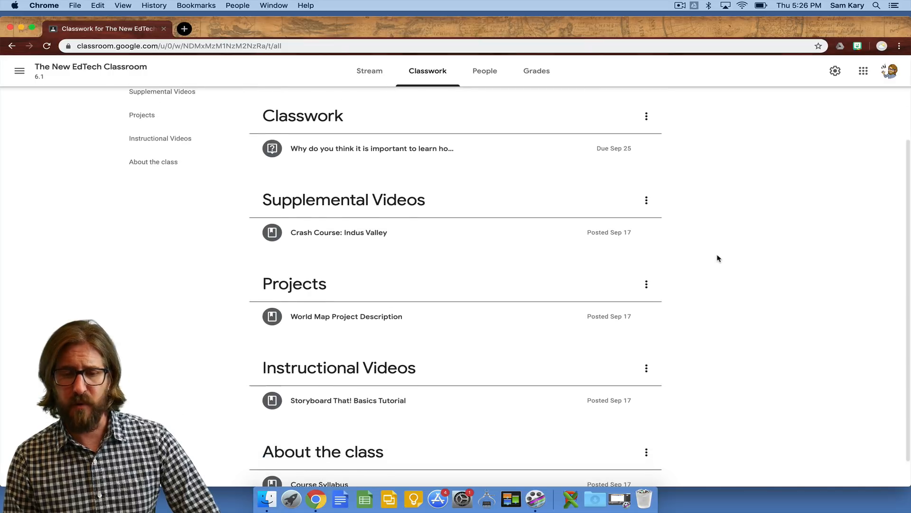
{"action": "scroll", "scroll_direction": "down", "scroll_amount": 3}
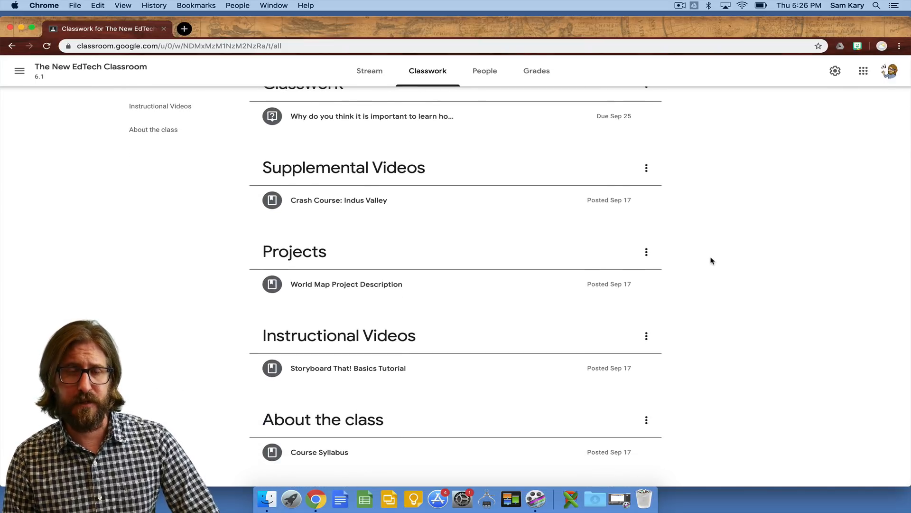
{"action": "mouse_move", "coordinate": [398, 429]}
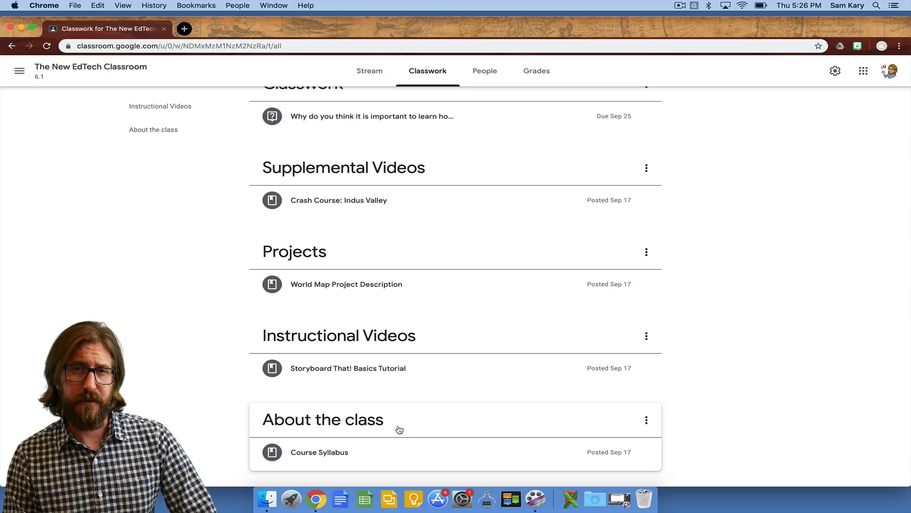
{"action": "mouse_move", "coordinate": [779, 363]}
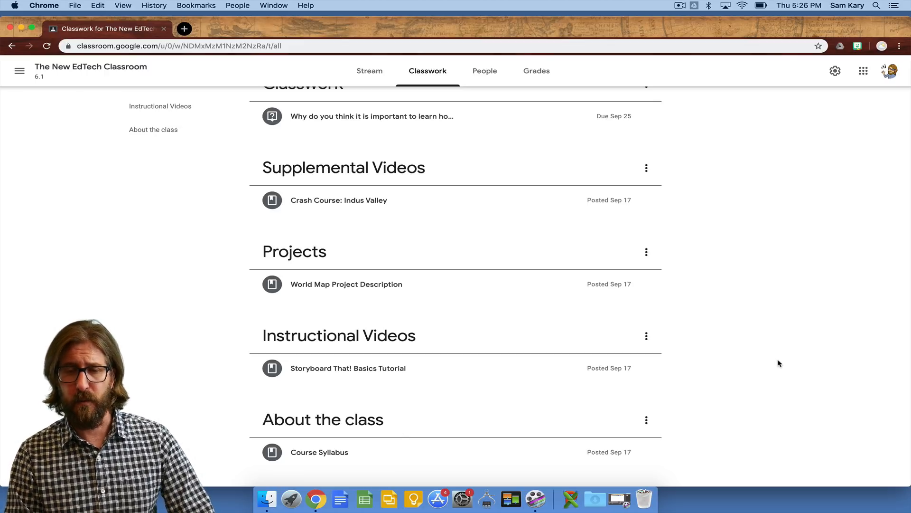
{"action": "scroll", "scroll_direction": "up", "scroll_amount": 3}
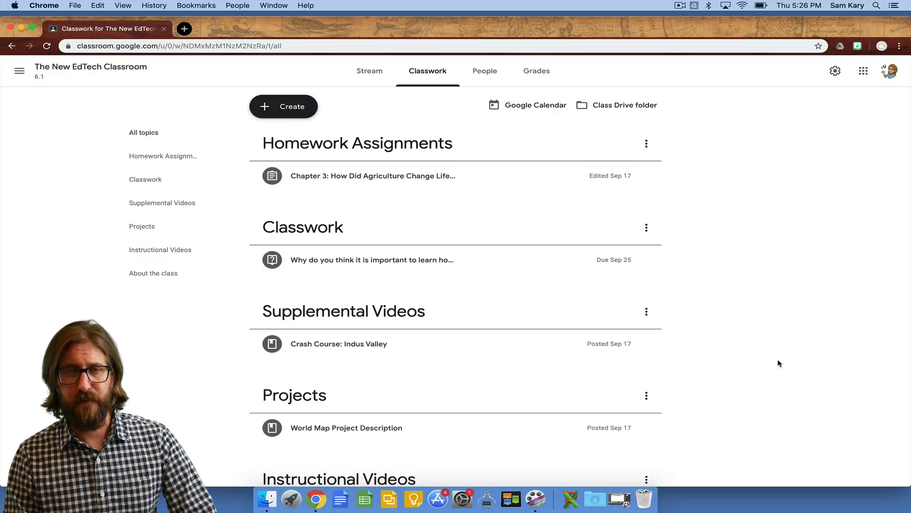
{"action": "mouse_move", "coordinate": [705, 222]}
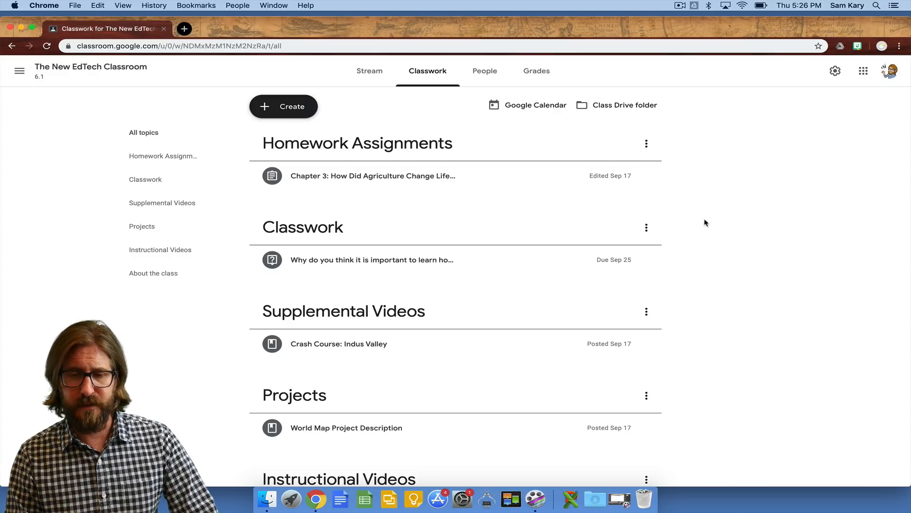
{"action": "left_click", "coordinate": [646, 143]}
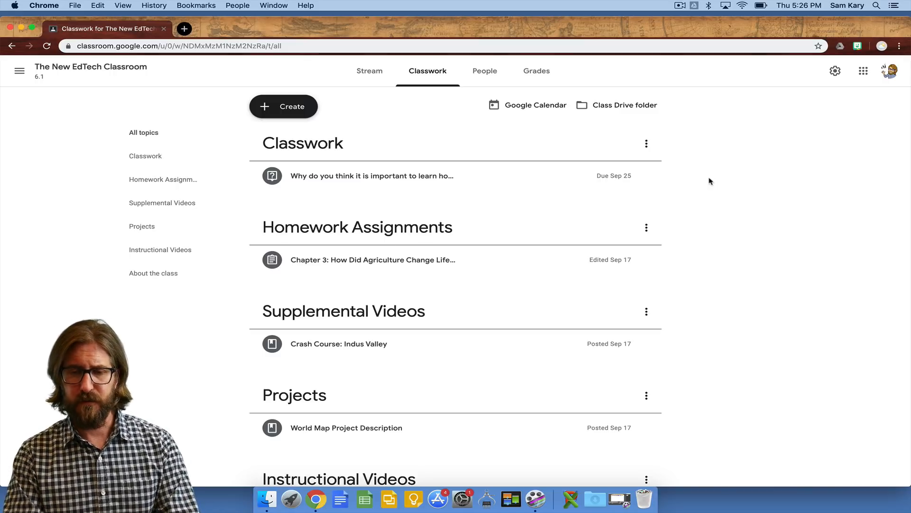
- Search the Classwork page for 'Indus Valley' with Cmd+F
{"action": "key", "text": "cmd+f"}
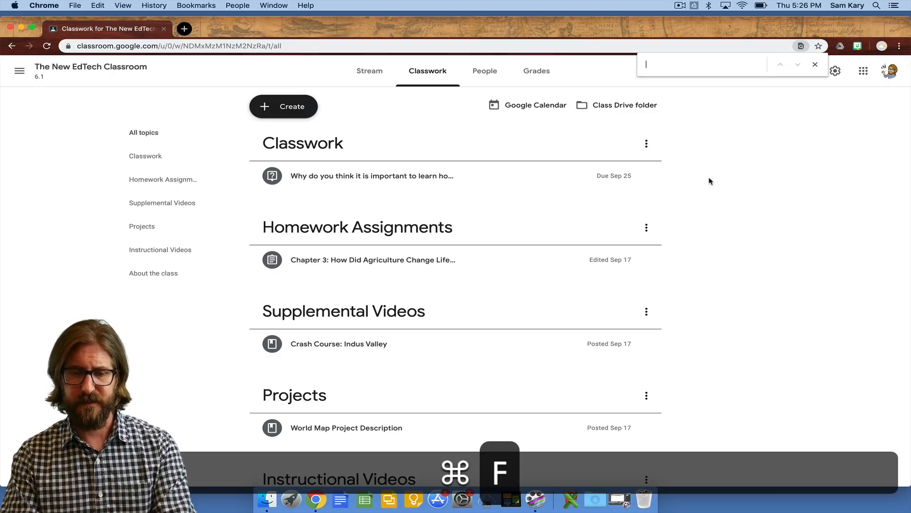
{"action": "type", "text": "Indus Valley"}
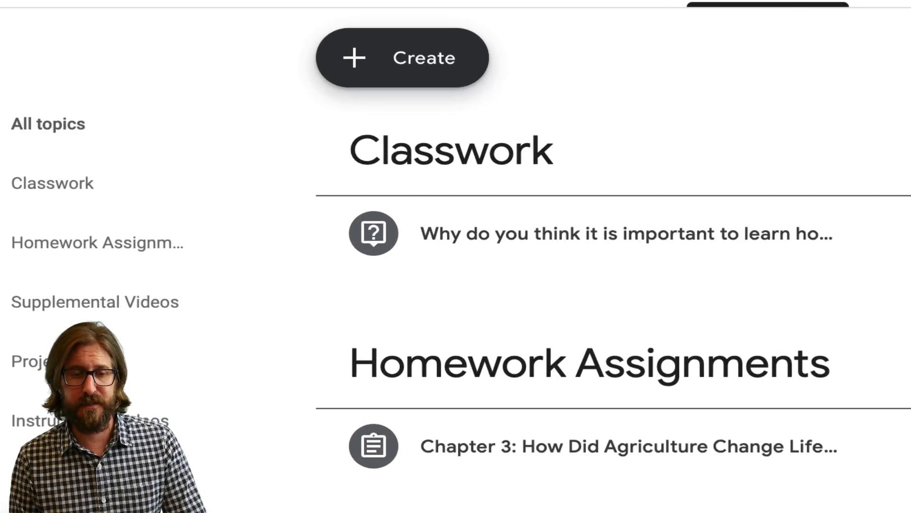
- Reuse the Ancient Rome Accomplishments Outline post from the 6A & 6B Humanities & Learning Seminar class
{"action": "left_click", "coordinate": [401, 57]}
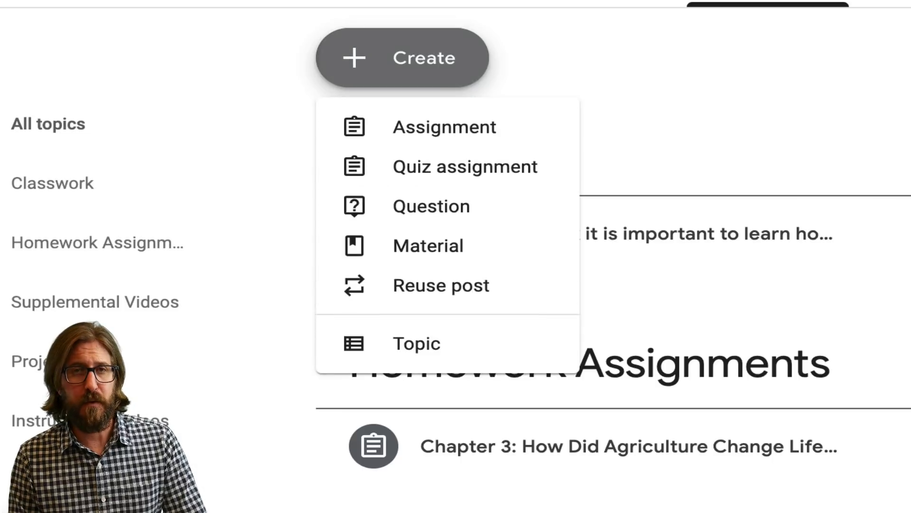
{"action": "mouse_move", "coordinate": [441, 284]}
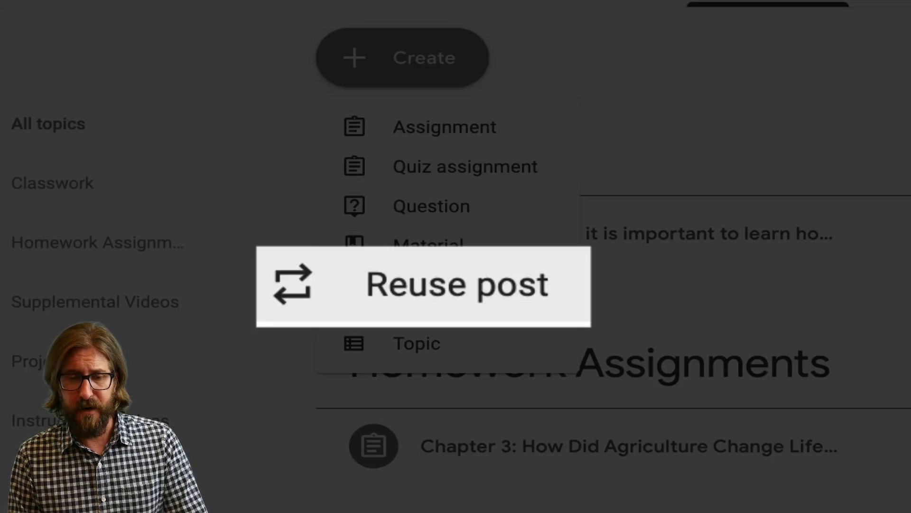
{"action": "left_click", "coordinate": [424, 284]}
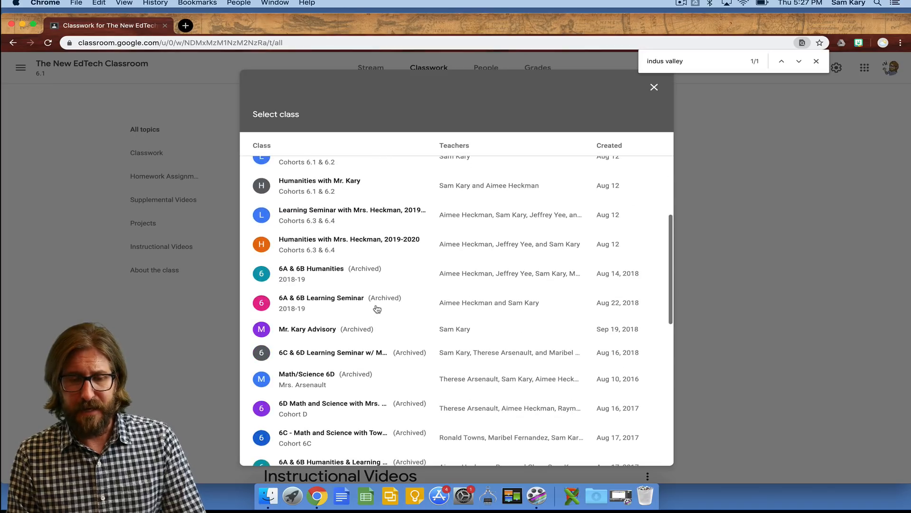
{"action": "scroll", "scroll_direction": "up", "scroll_amount": 3}
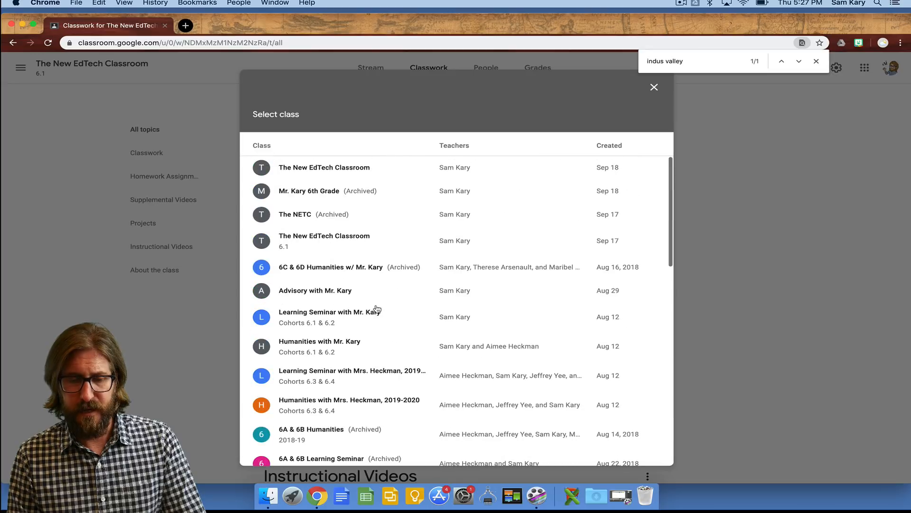
{"action": "mouse_move", "coordinate": [373, 257]}
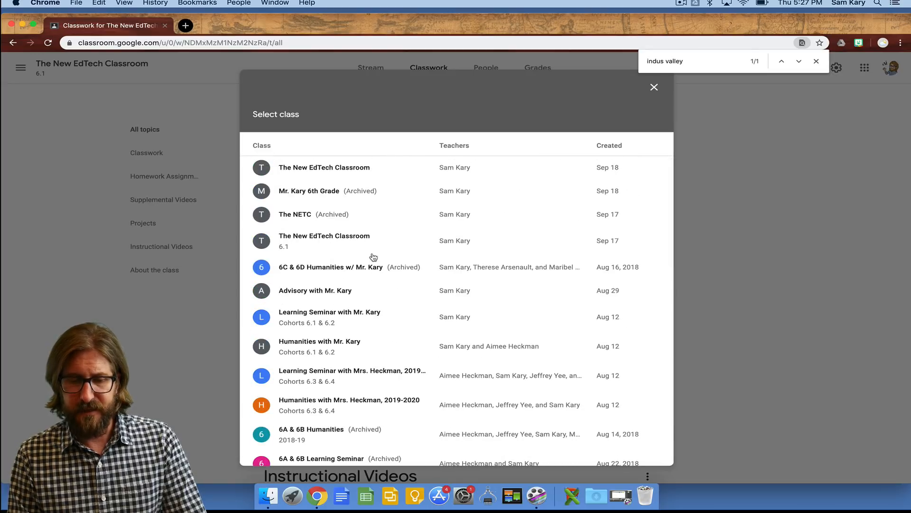
{"action": "scroll", "scroll_direction": "down", "scroll_amount": 3}
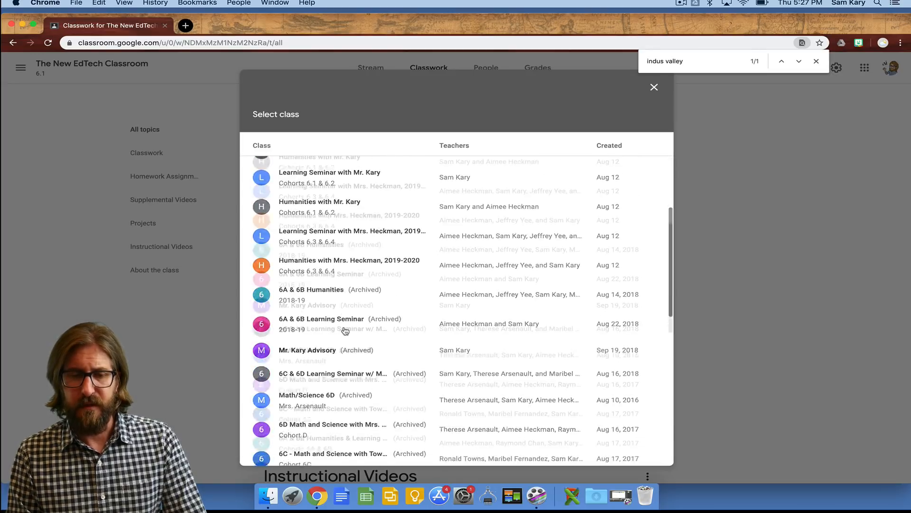
{"action": "scroll", "scroll_direction": "down", "scroll_amount": 3}
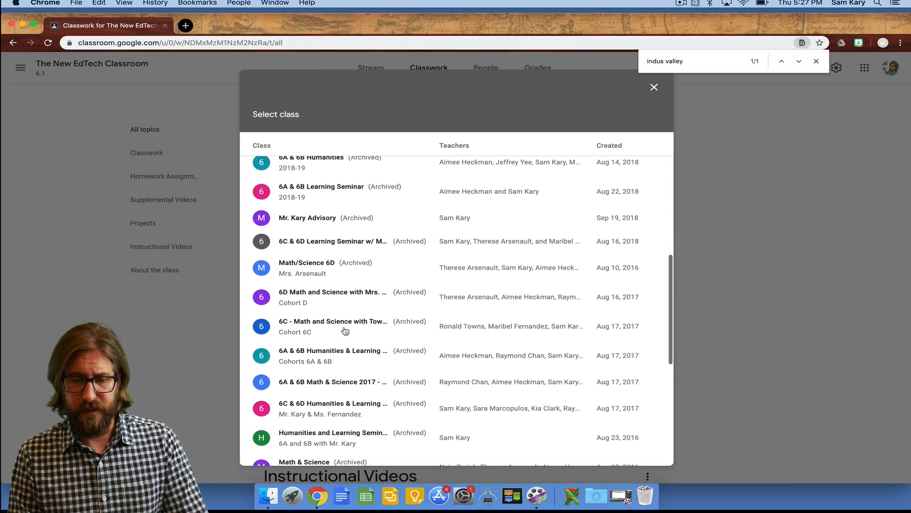
{"action": "left_click", "coordinate": [333, 355]}
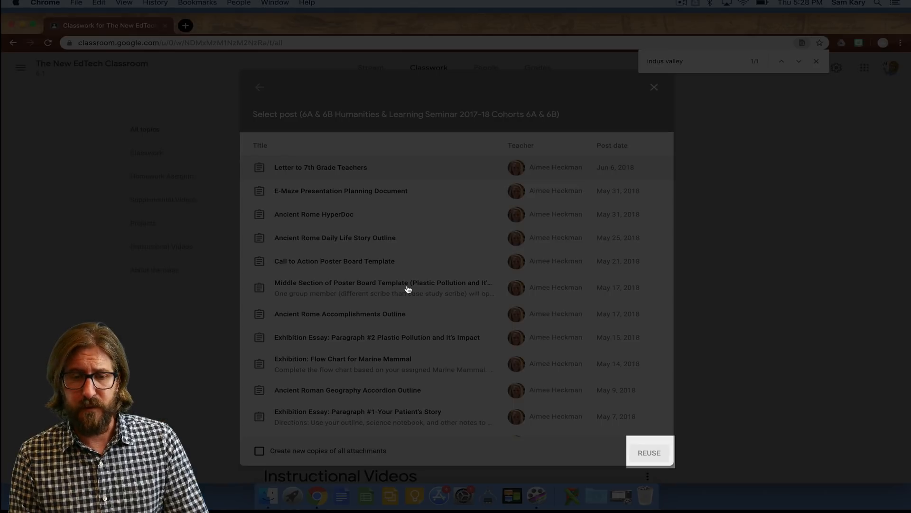
{"action": "left_click", "coordinate": [649, 452]}
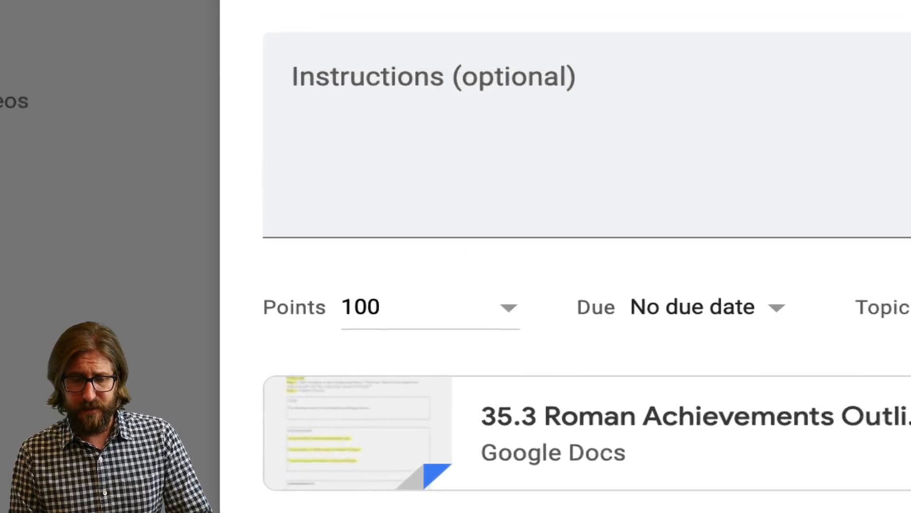
{"action": "scroll", "scroll_direction": "up", "scroll_amount": 3}
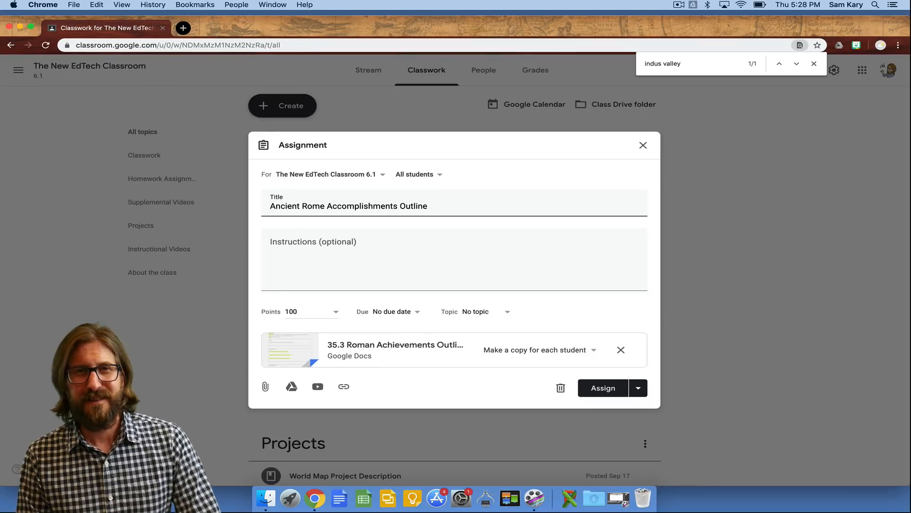
- Open Student work for Chapter 3: How Did Agriculture Change Life for Humans?
{"action": "left_click", "coordinate": [643, 145]}
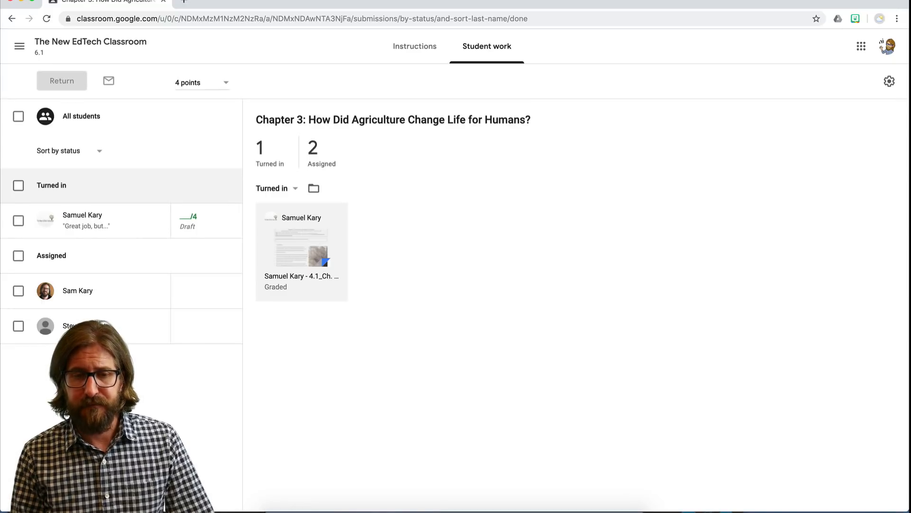
- In the turned-in Chapter 3 document, comment 'Add more information' on the word 'about?'
{"action": "left_click", "coordinate": [301, 250]}
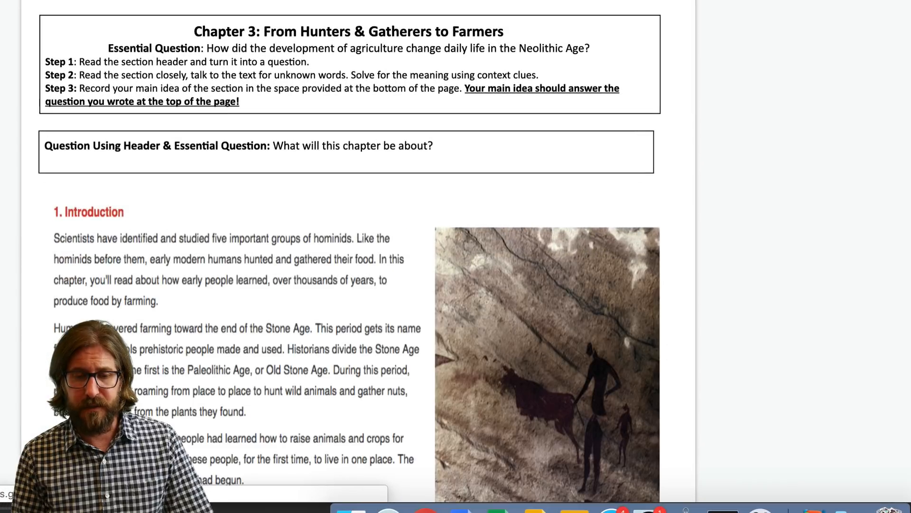
{"action": "double_click", "coordinate": [415, 145]}
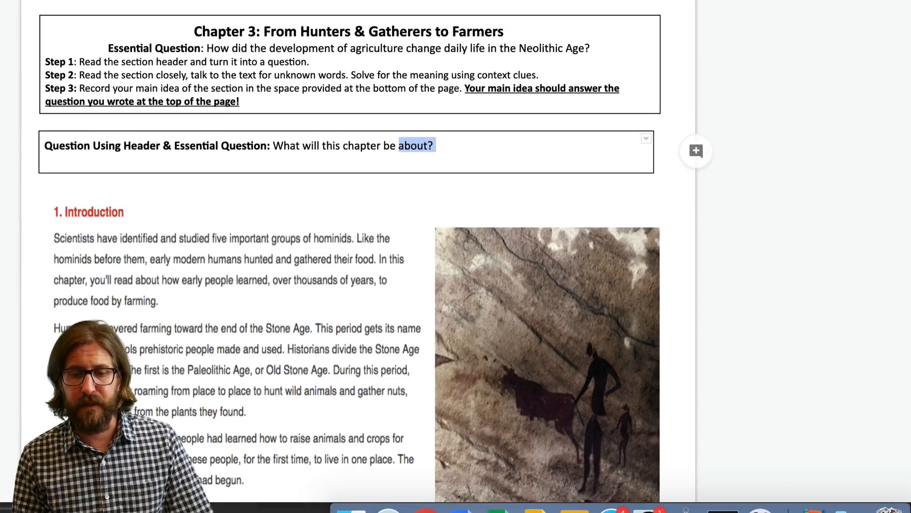
{"action": "right_click", "coordinate": [415, 144]}
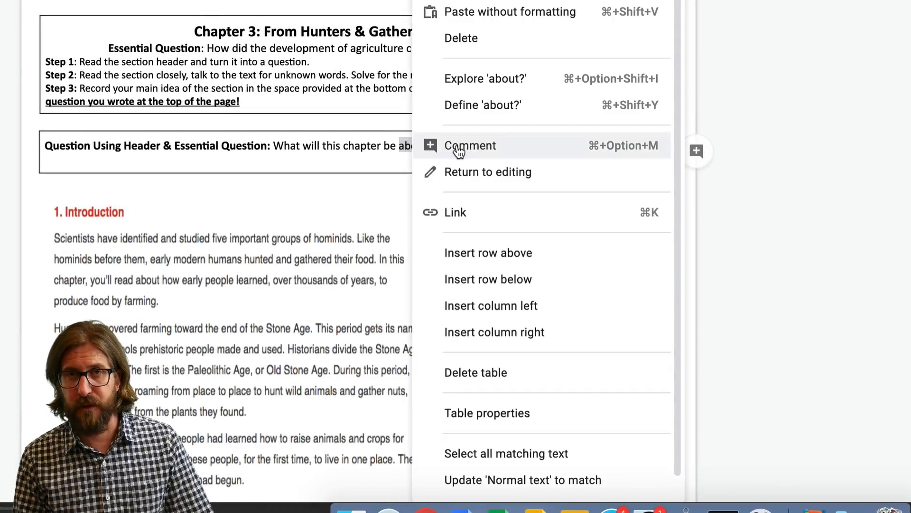
{"action": "left_click", "coordinate": [469, 146]}
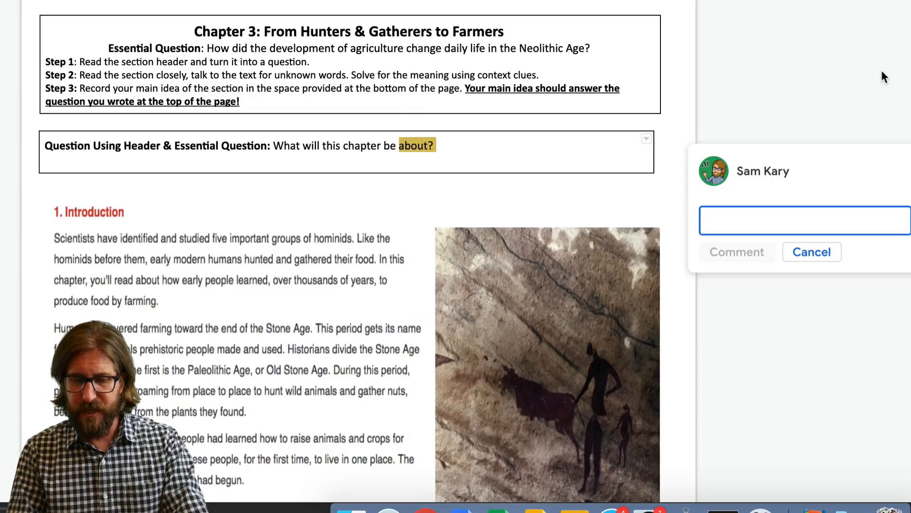
{"action": "type", "text": "A"}
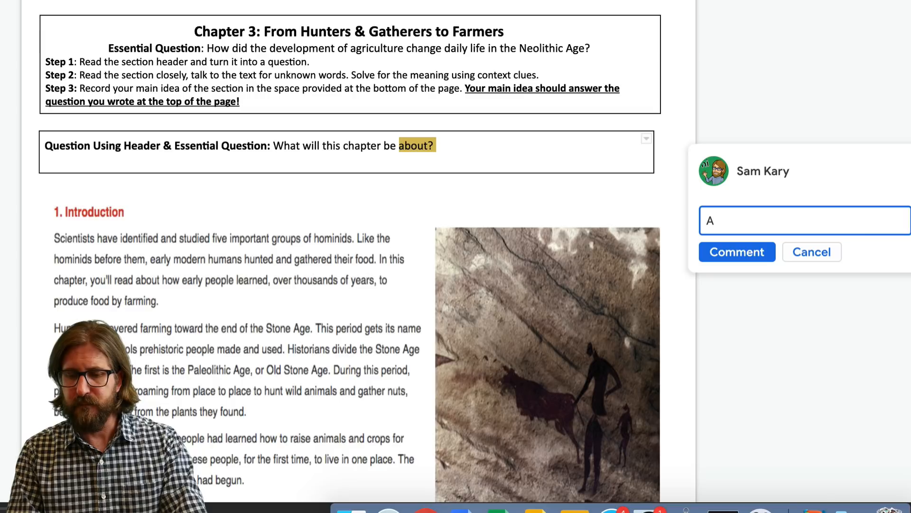
{"action": "type", "text": "dd more infor"}
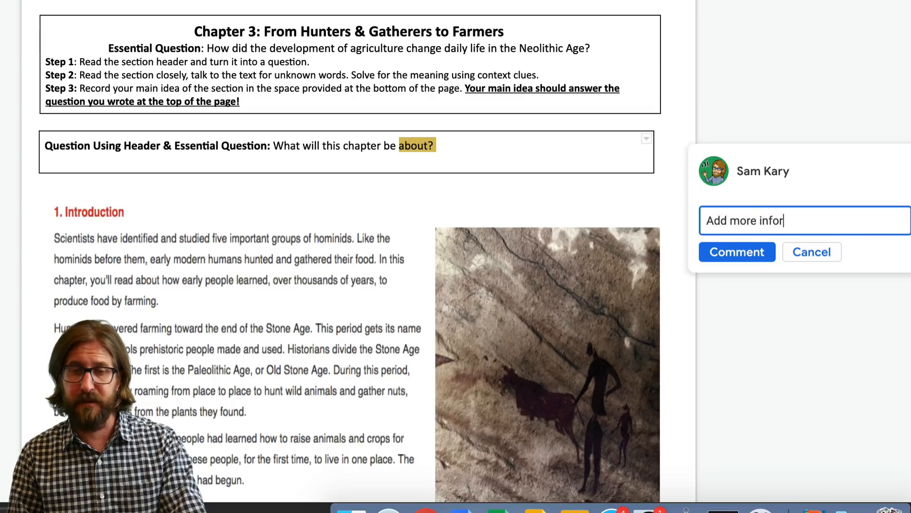
{"action": "type", "text": "mation"}
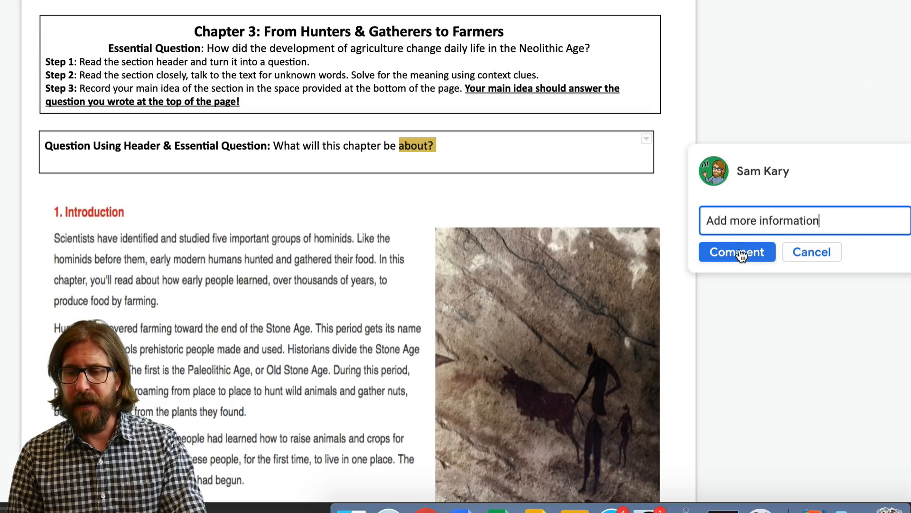
{"action": "left_click", "coordinate": [736, 251]}
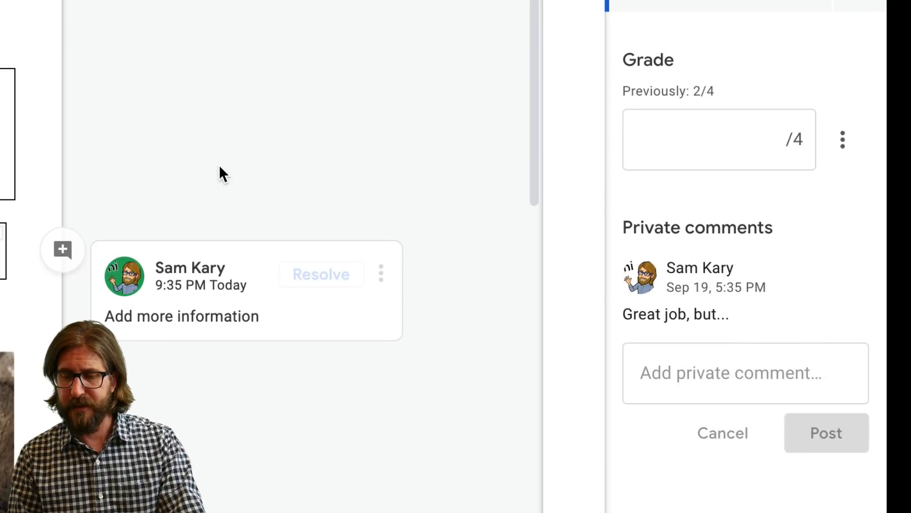
- Grade the Chapter 3 submission 2/4 and post the private comment 'Nice work on this'
{"action": "left_click", "coordinate": [719, 139]}
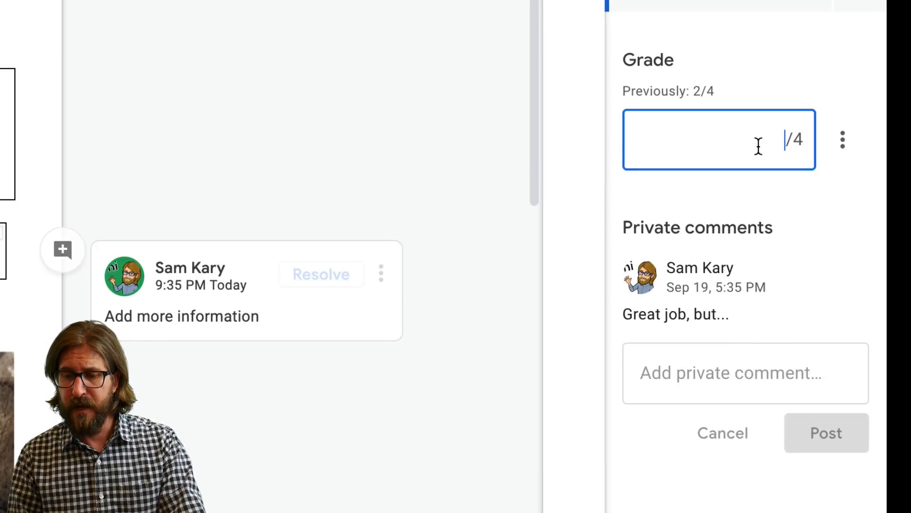
{"action": "type", "text": "2"}
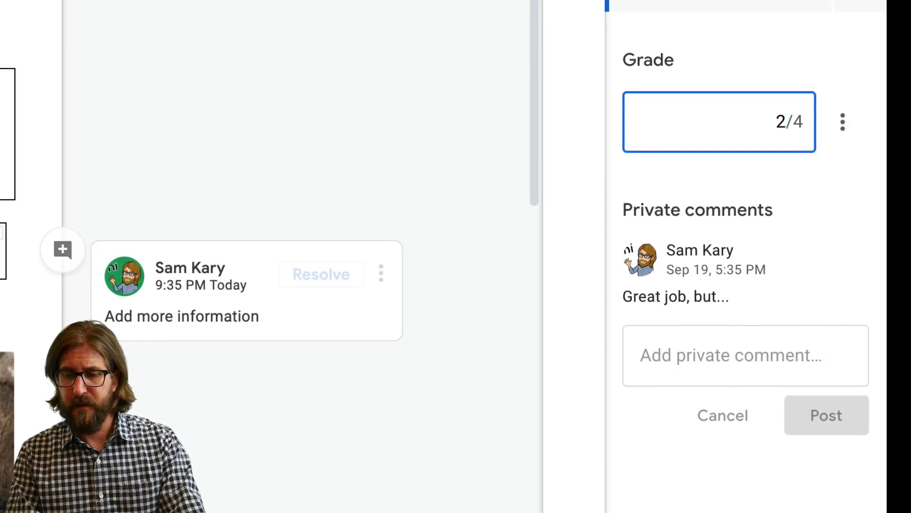
{"action": "type", "text": "Nice"}
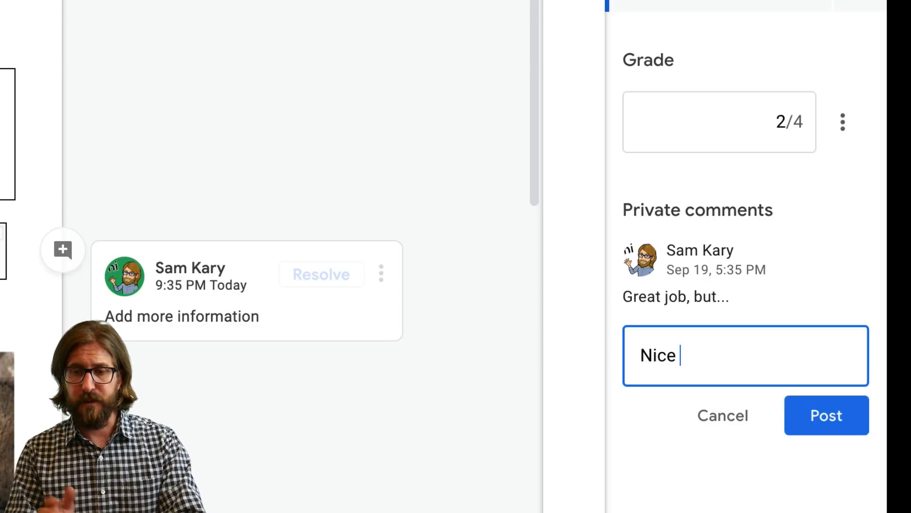
{"action": "type", "text": "work on this"}
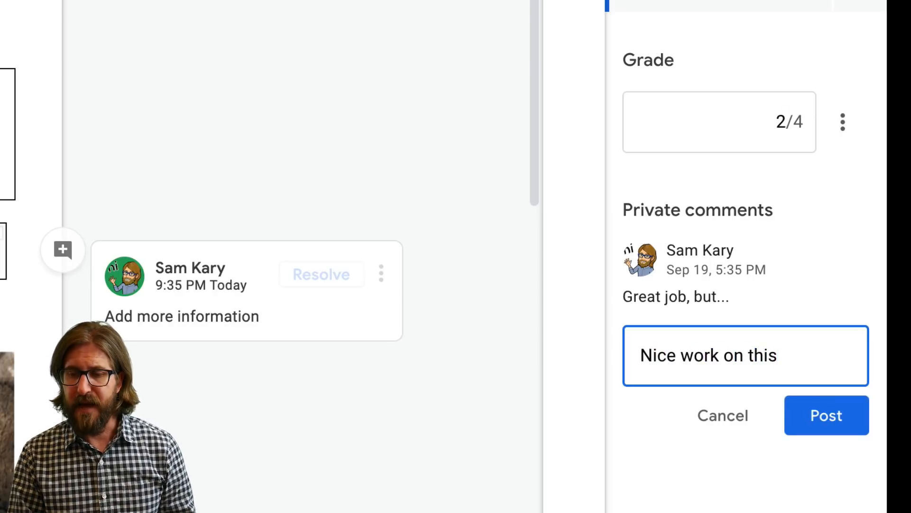
{"action": "left_click", "coordinate": [826, 415]}
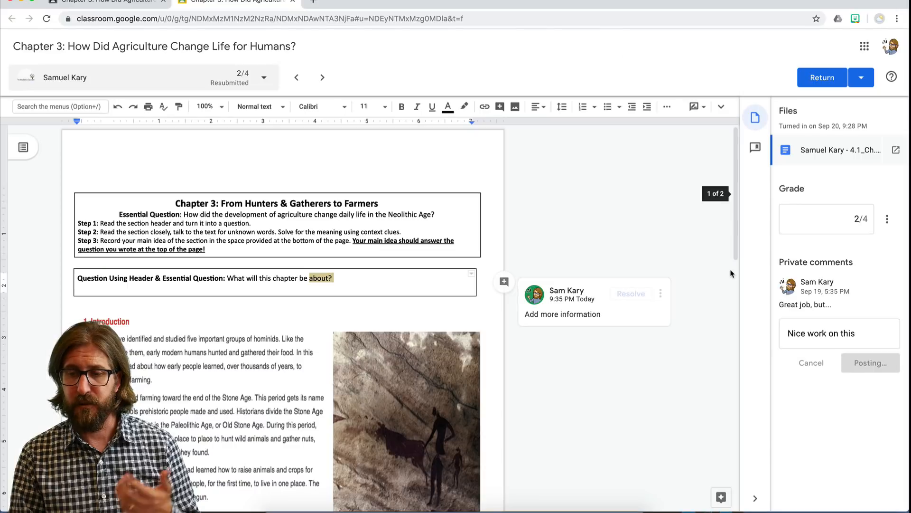
{"action": "left_click", "coordinate": [870, 362]}
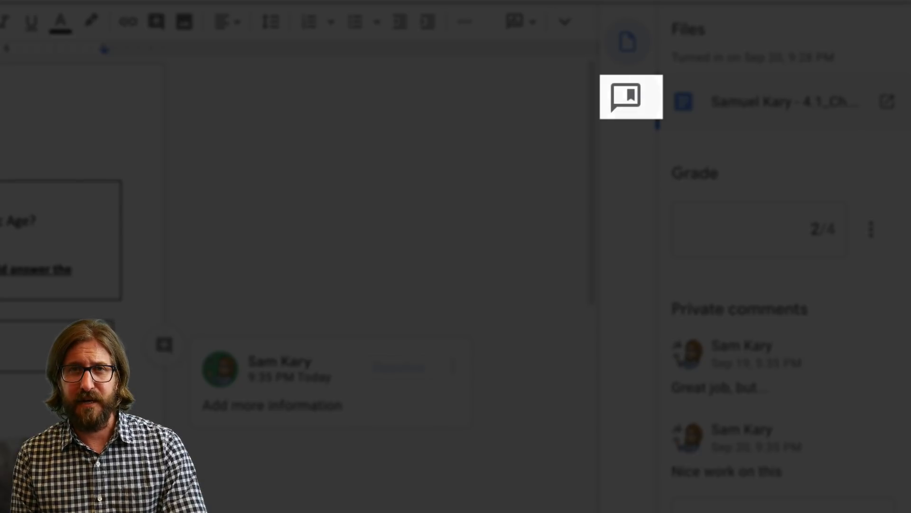
- Add 'Run-on sentence' as a new comment bank entry
{"action": "left_click", "coordinate": [629, 97]}
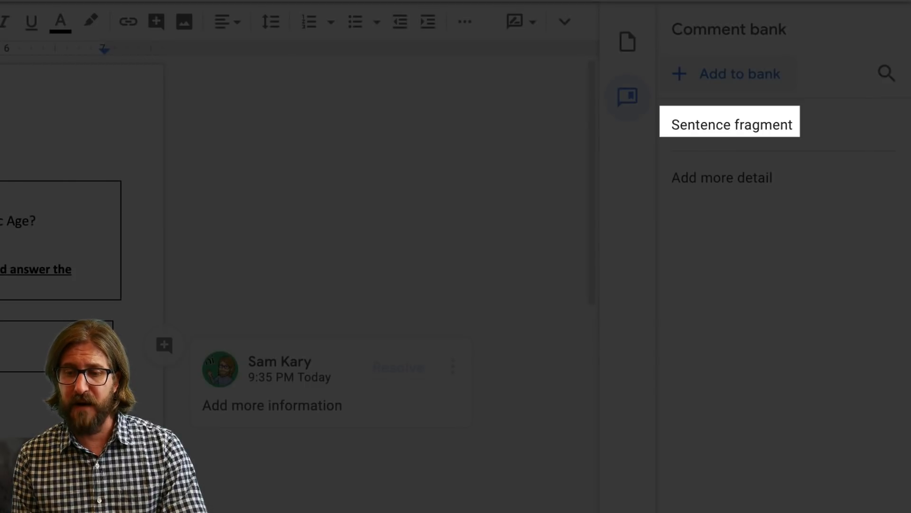
{"action": "left_click", "coordinate": [730, 124]}
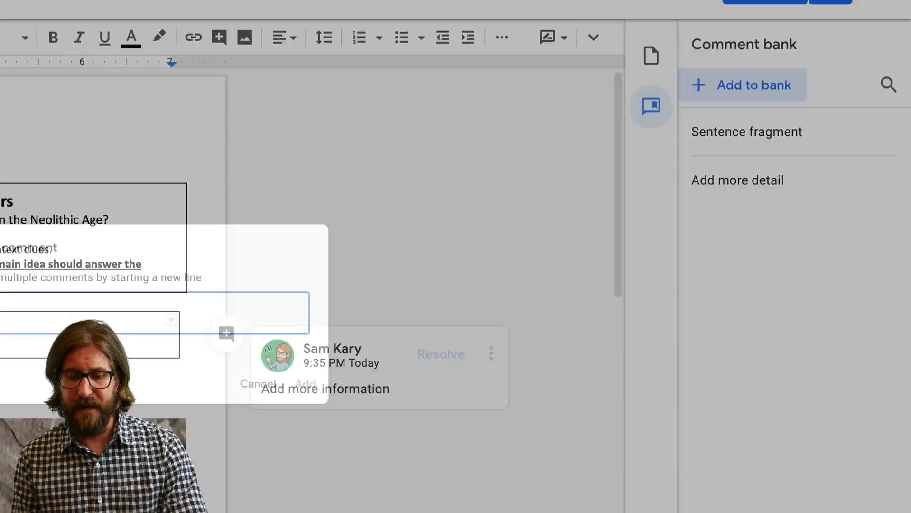
{"action": "type", "text": "Run-on s"}
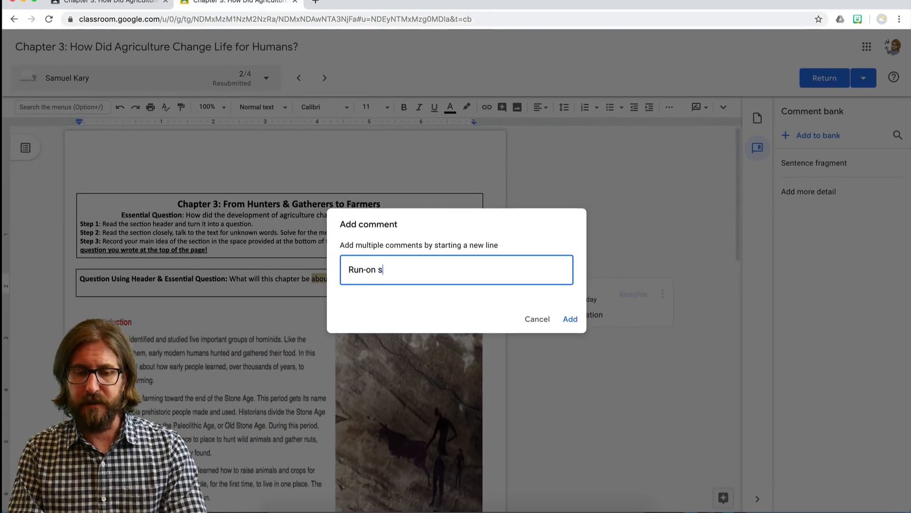
{"action": "type", "text": "entence"}
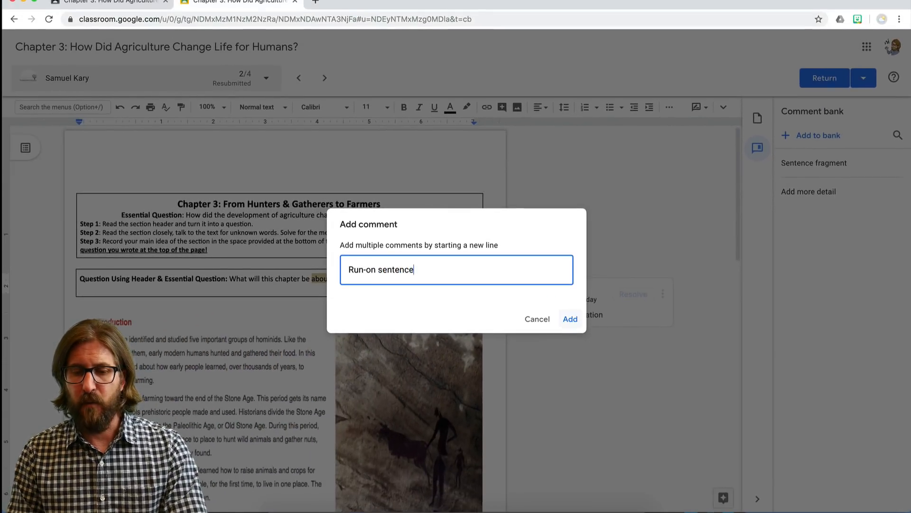
{"action": "left_click", "coordinate": [569, 318]}
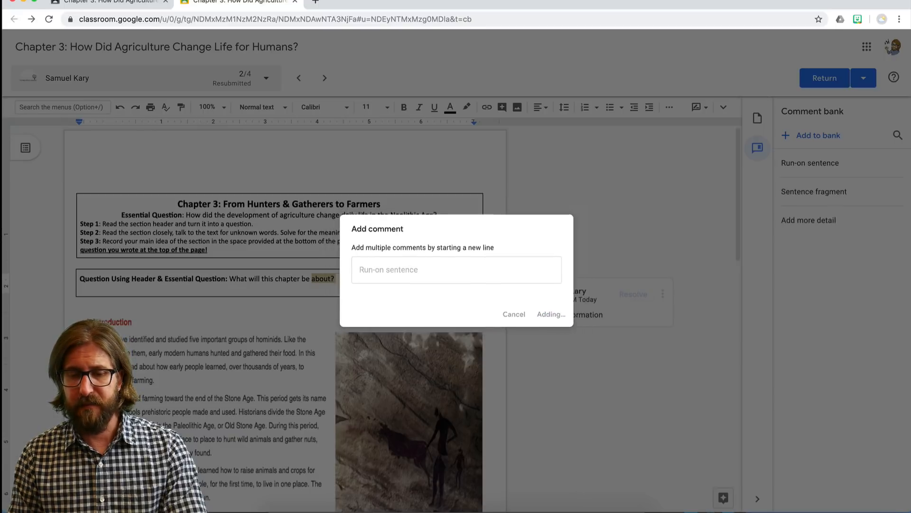
{"action": "left_click", "coordinate": [549, 314]}
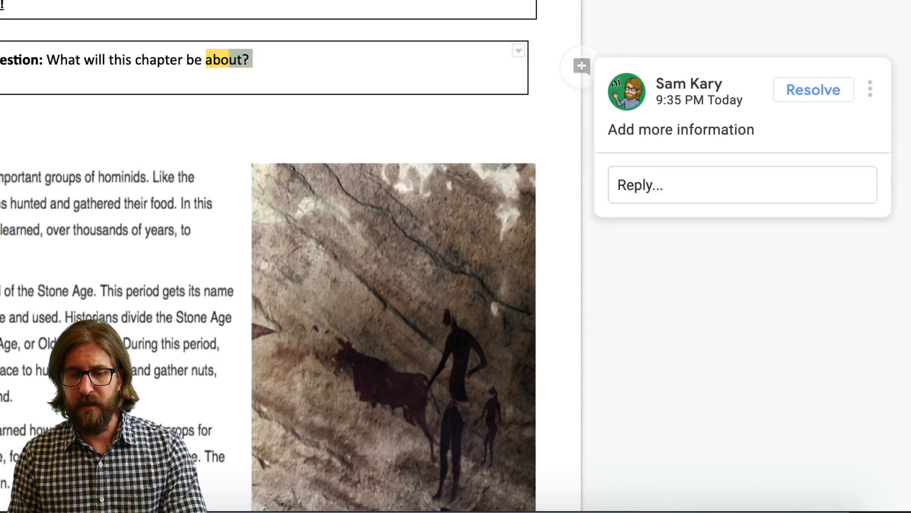
- Comment on 'chapter be about?' using the banked 'Add more detail' entry
{"action": "right_click", "coordinate": [232, 59]}
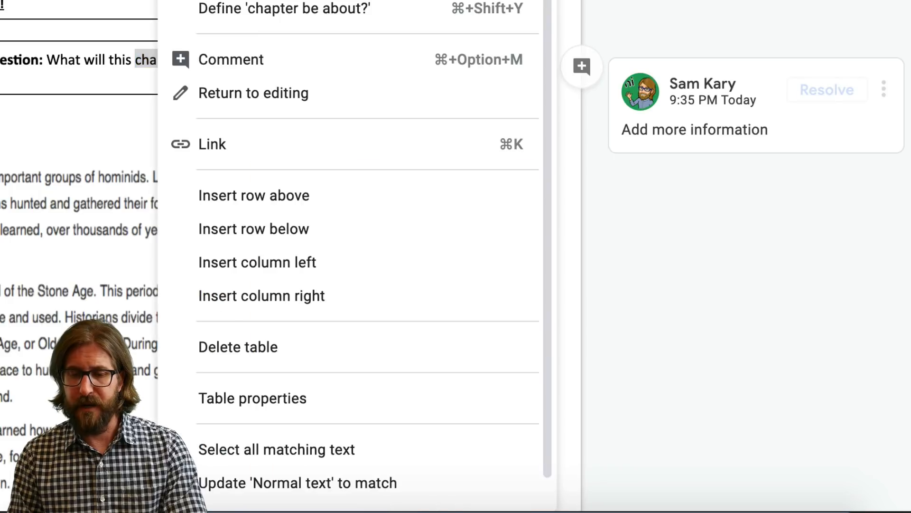
{"action": "left_click", "coordinate": [231, 59]}
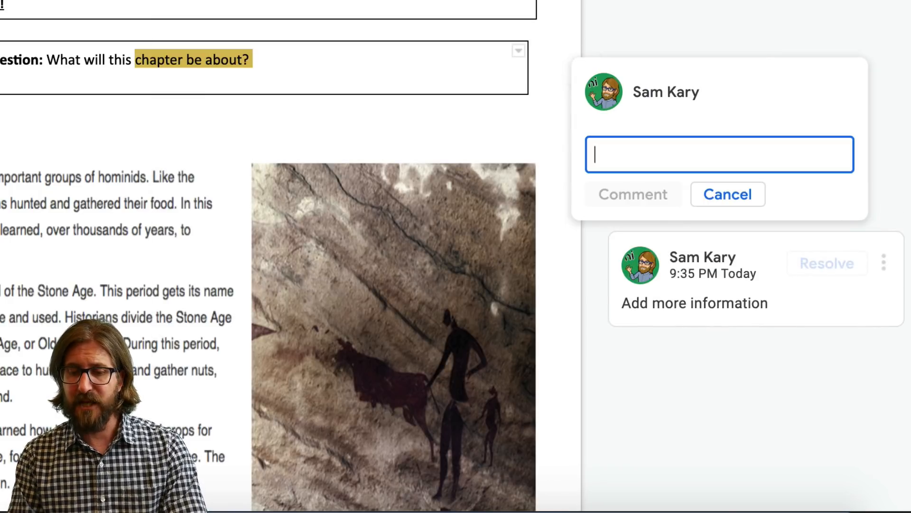
{"action": "type", "text": "#"}
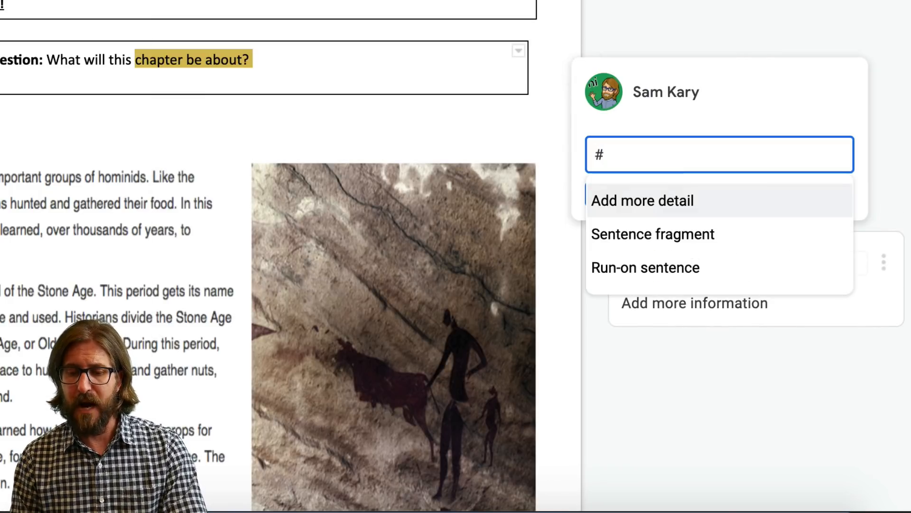
{"action": "mouse_move", "coordinate": [645, 267]}
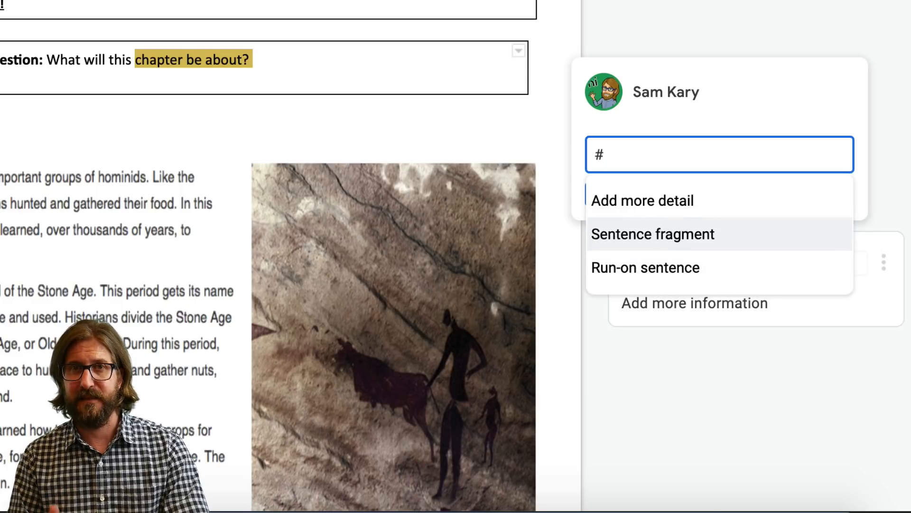
{"action": "left_click", "coordinate": [642, 200]}
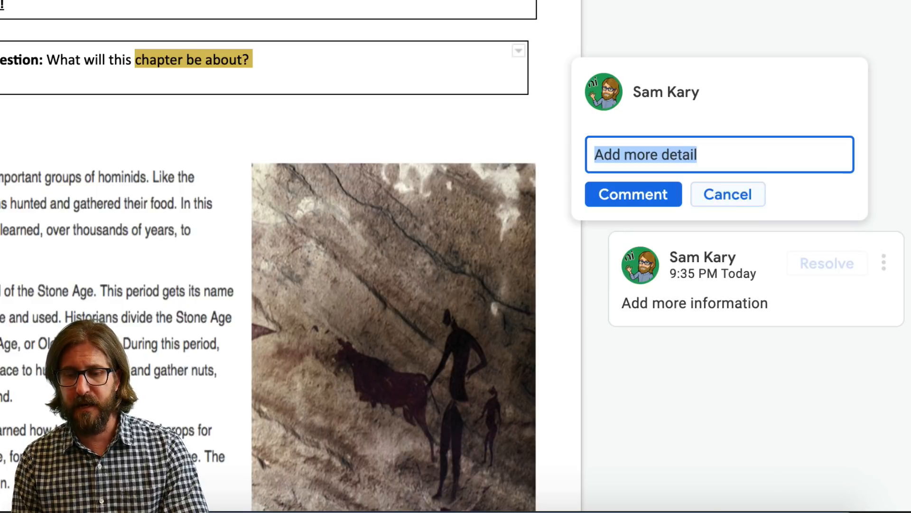
{"action": "left_click", "coordinate": [632, 193]}
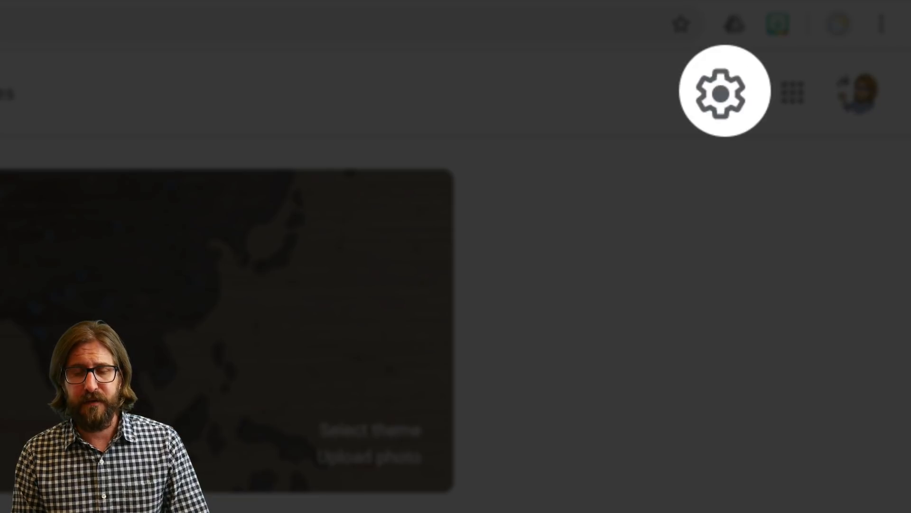
- In class settings, set the Stream permission to 'Students can only comment'
{"action": "left_click", "coordinate": [724, 92]}
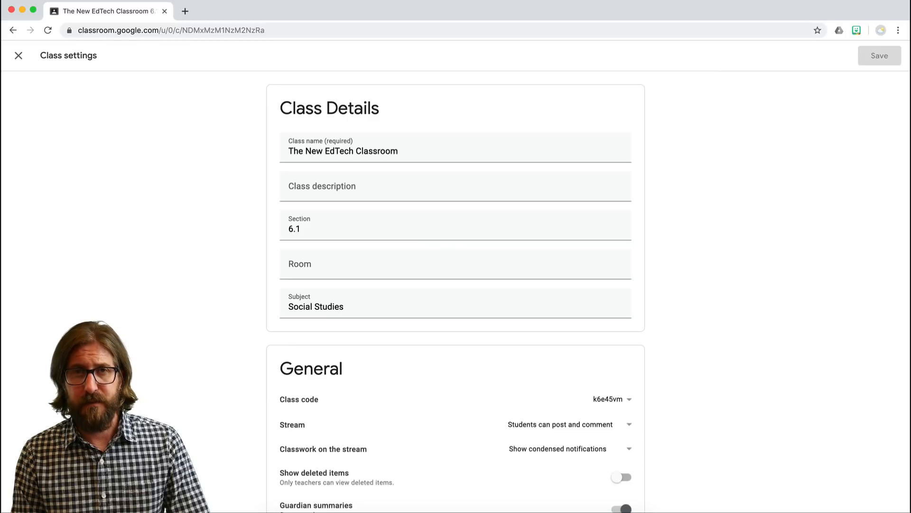
{"action": "scroll", "scroll_direction": "down", "scroll_amount": 3}
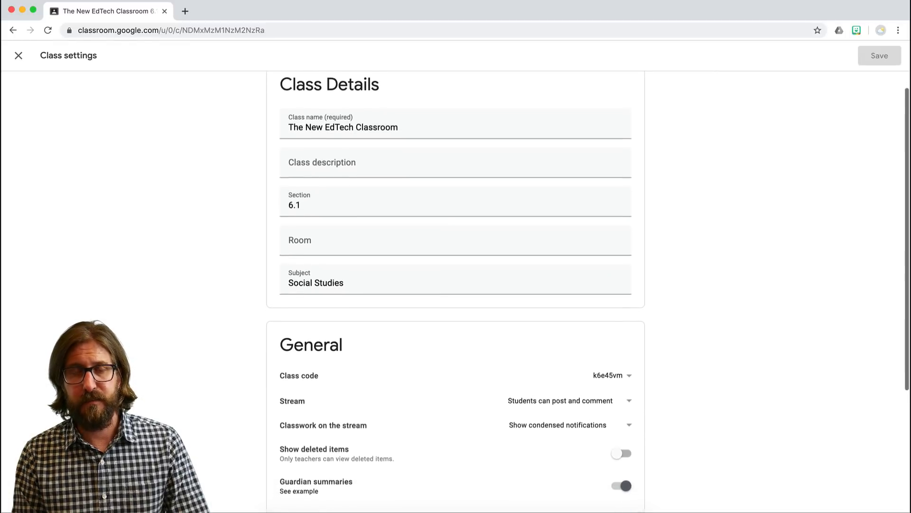
{"action": "scroll", "scroll_direction": "down", "scroll_amount": 3}
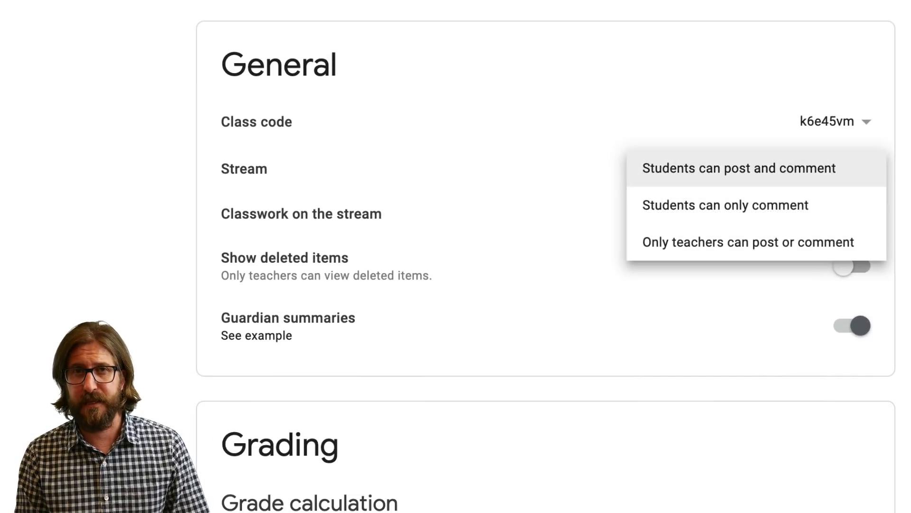
{"action": "left_click", "coordinate": [725, 205]}
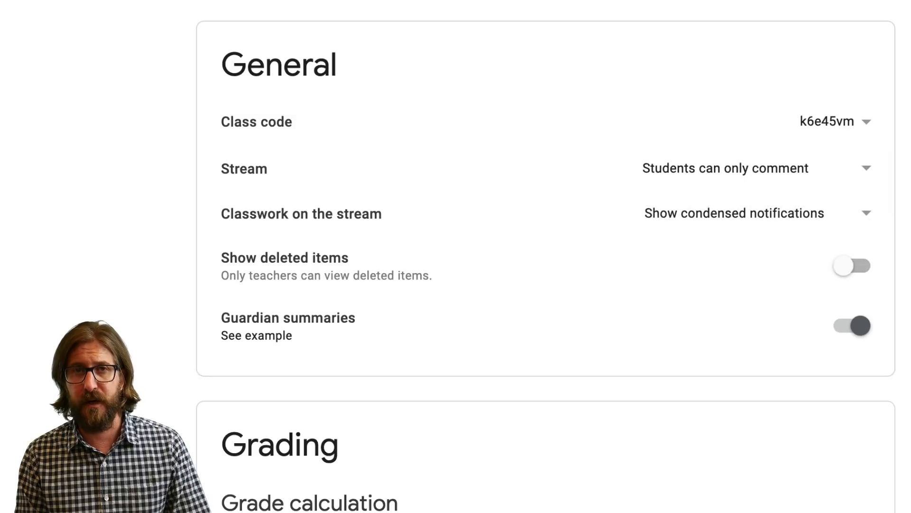
{"action": "scroll", "scroll_direction": "down", "scroll_amount": 3}
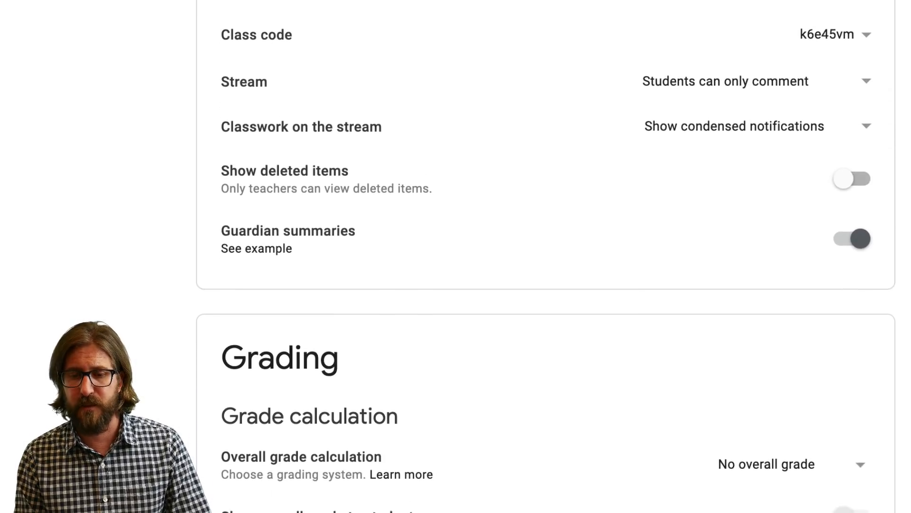
{"action": "scroll", "scroll_direction": "up", "scroll_amount": 3}
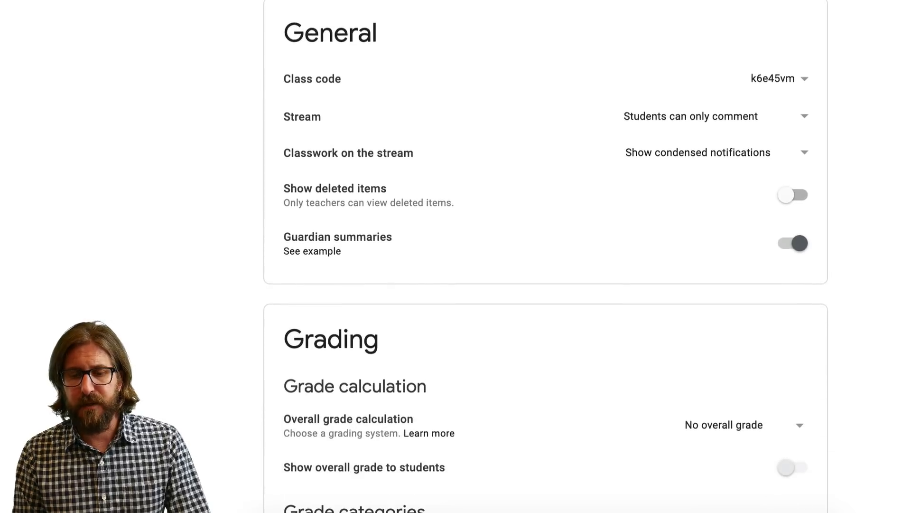
- Set 'Classwork on the stream' to 'Hide notifications' and save the class settings
{"action": "left_click", "coordinate": [720, 152]}
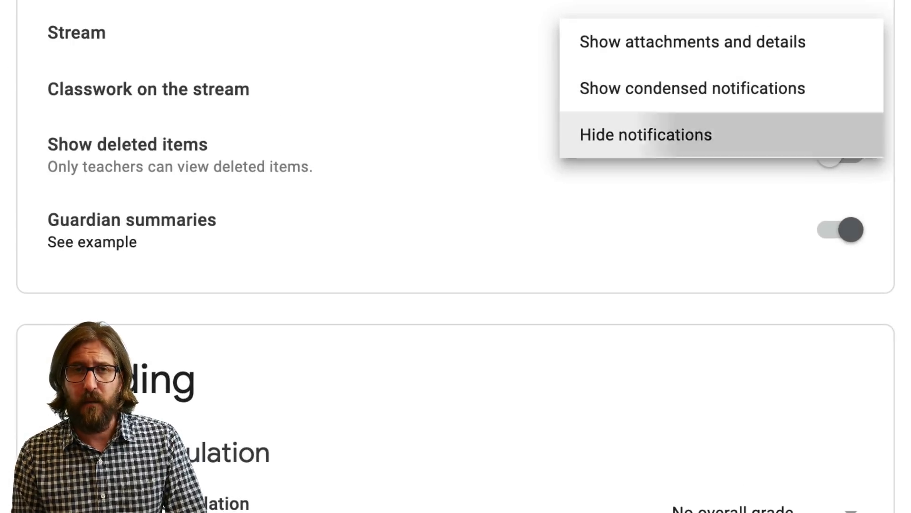
{"action": "left_click", "coordinate": [645, 134]}
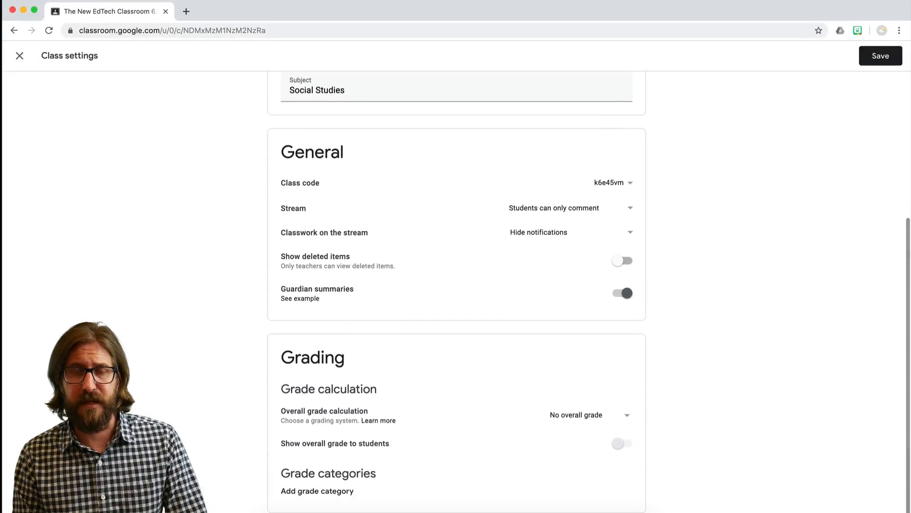
{"action": "scroll", "scroll_direction": "down", "scroll_amount": 3}
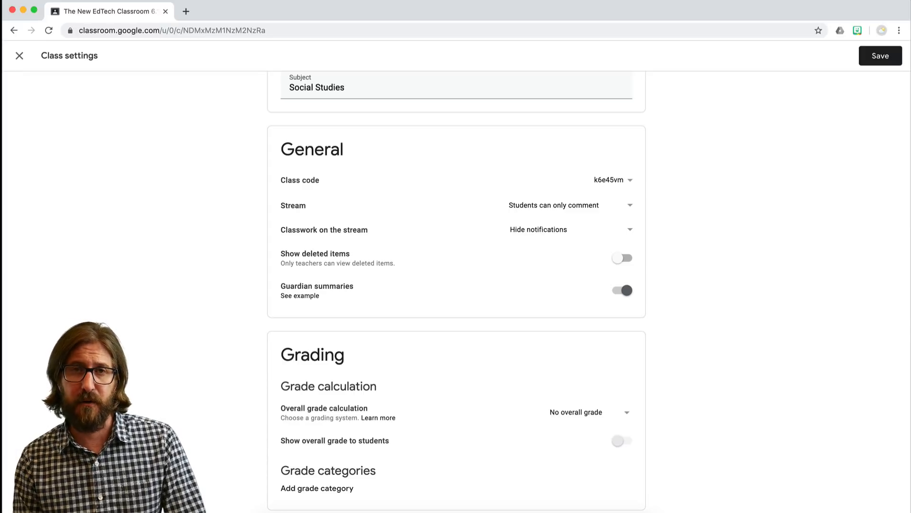
{"action": "left_click", "coordinate": [19, 56]}
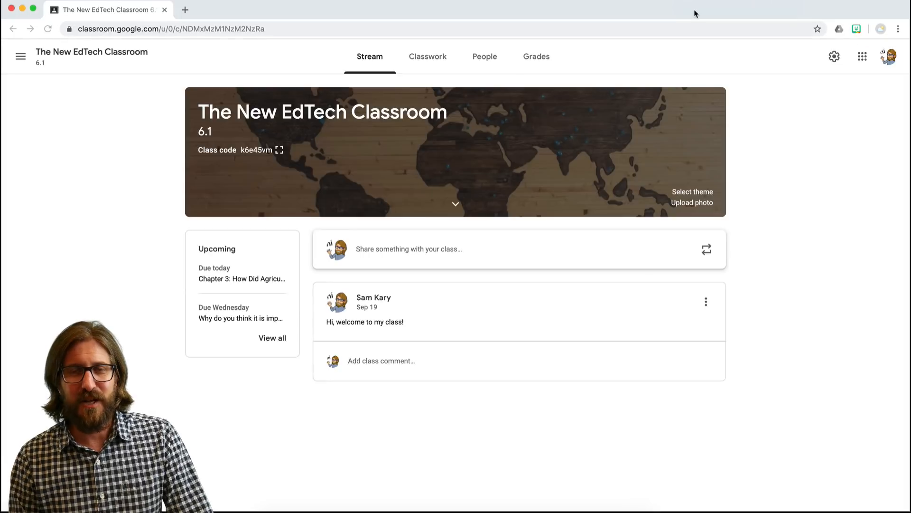